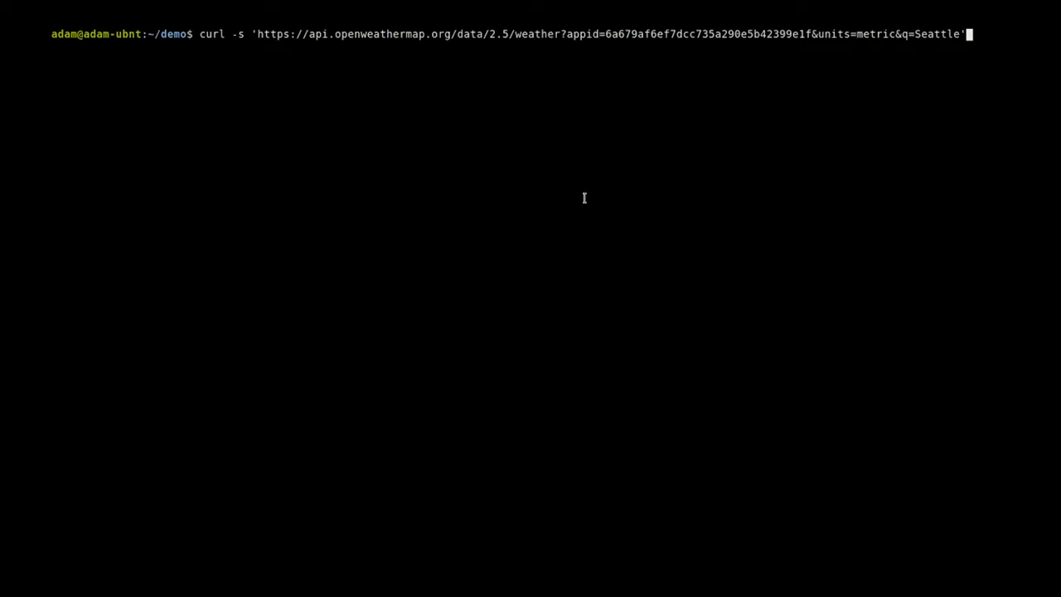
Fetch Seattle's current weather from OpenWeatherMap with curl -s and pretty-print it through jq
{"action": "key", "text": "Return"}
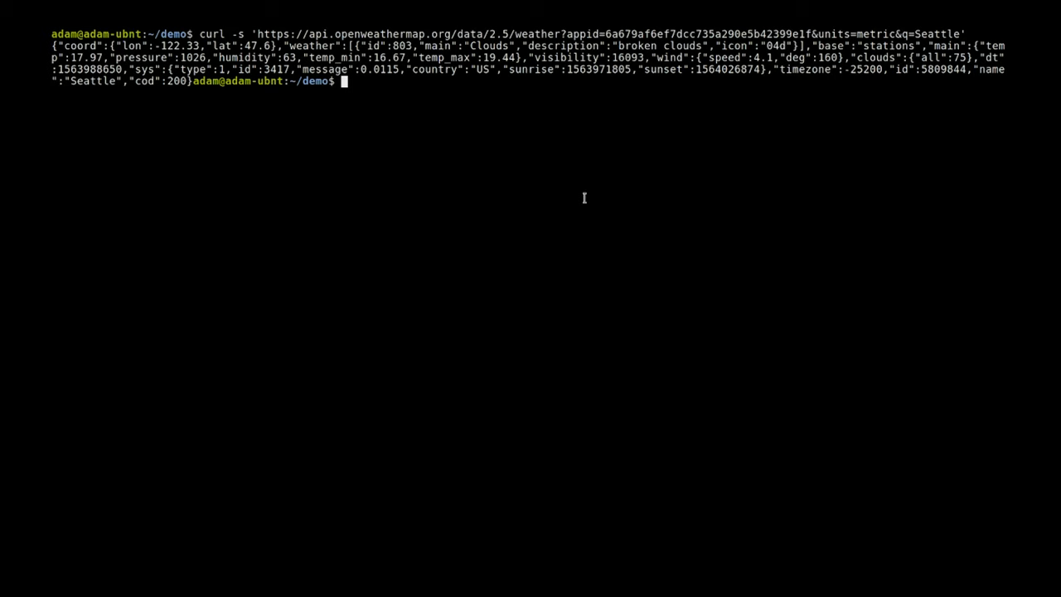
{"action": "type", "text": "curl -s 'https://api.openweathermap.org/data/2.5/weather?appid=6a679af6ef7dcc735a290e5b42399e1f&units=metric&q=Seattle' |"}
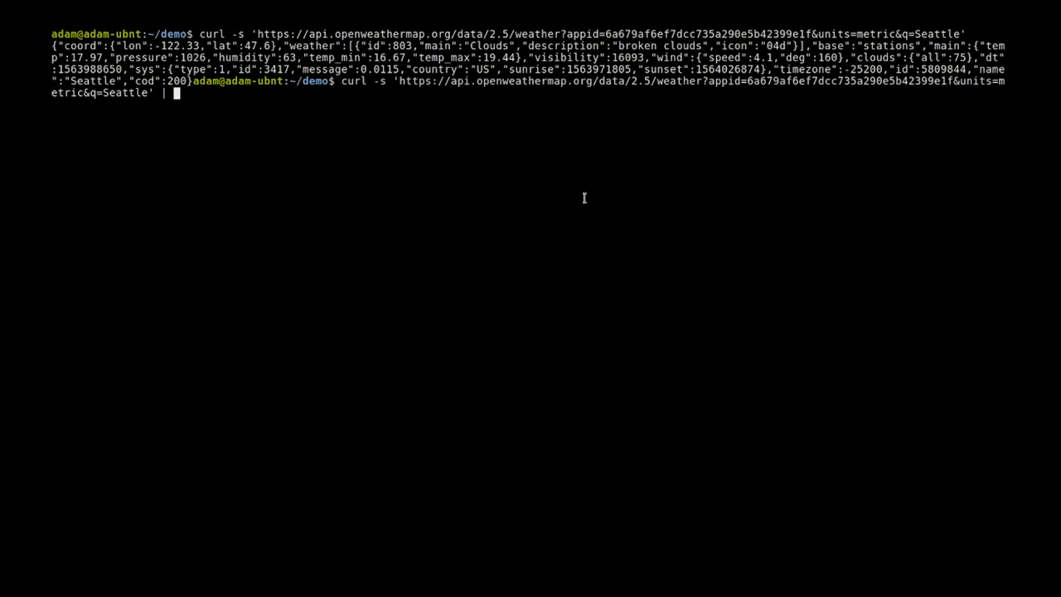
{"action": "key", "text": "Return"}
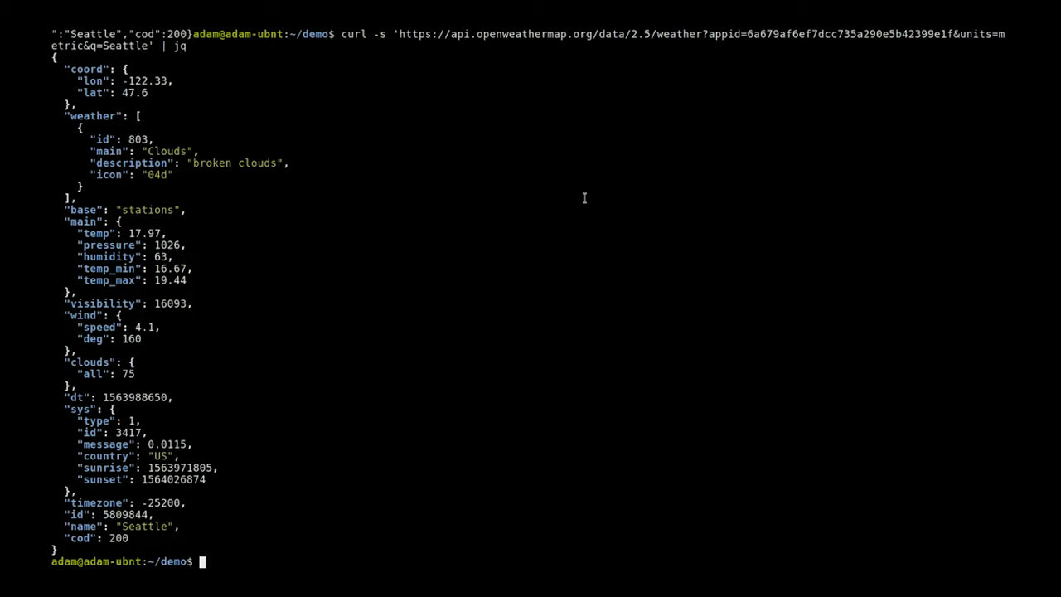
{"action": "mouse_move", "coordinate": [382, 113]}
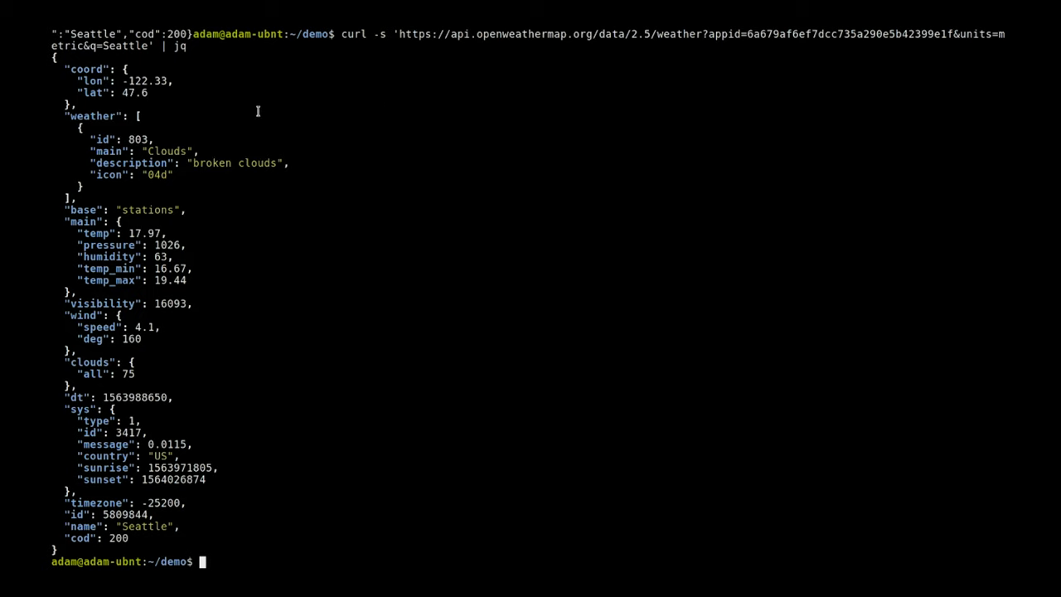
{"action": "mouse_move", "coordinate": [169, 259]}
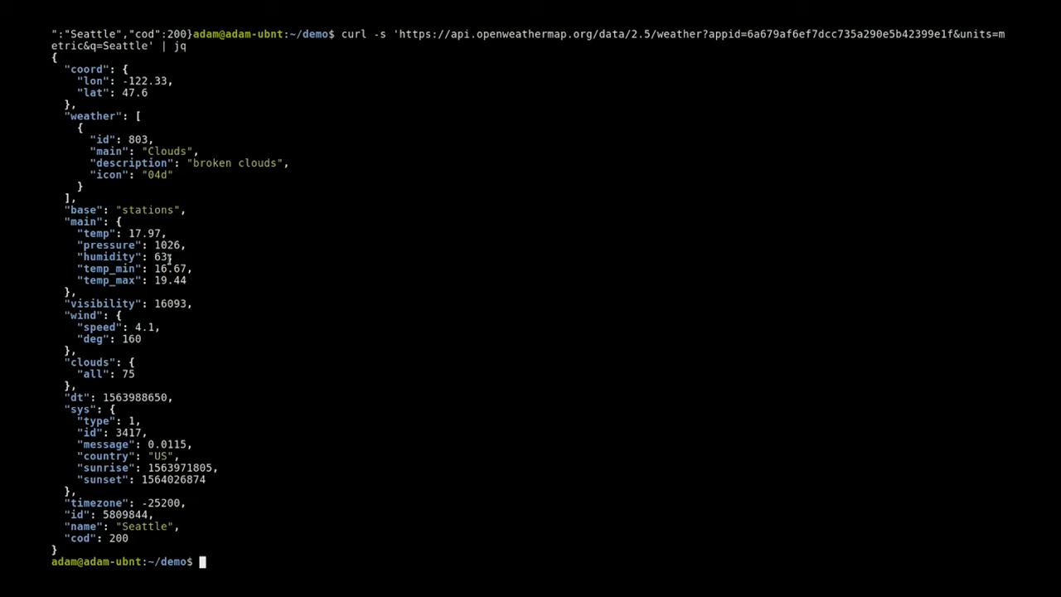
{"action": "mouse_move", "coordinate": [318, 275]}
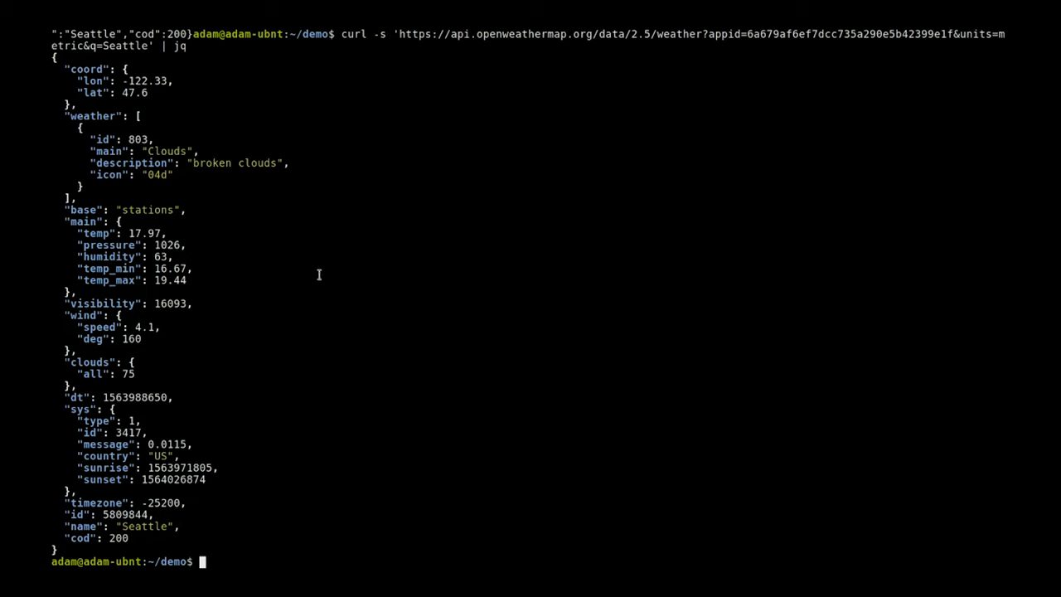
Create contract.sh in vim with a sh shebang and WEATHER holding the curl weather result
{"action": "type", "text": "v"}
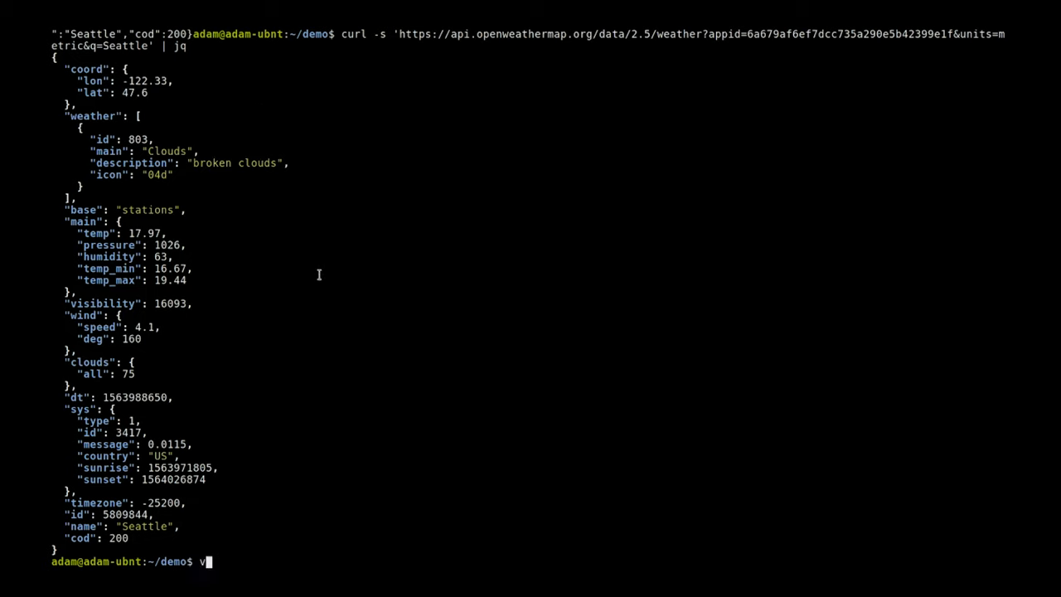
{"action": "type", "text": "im contract.sh"}
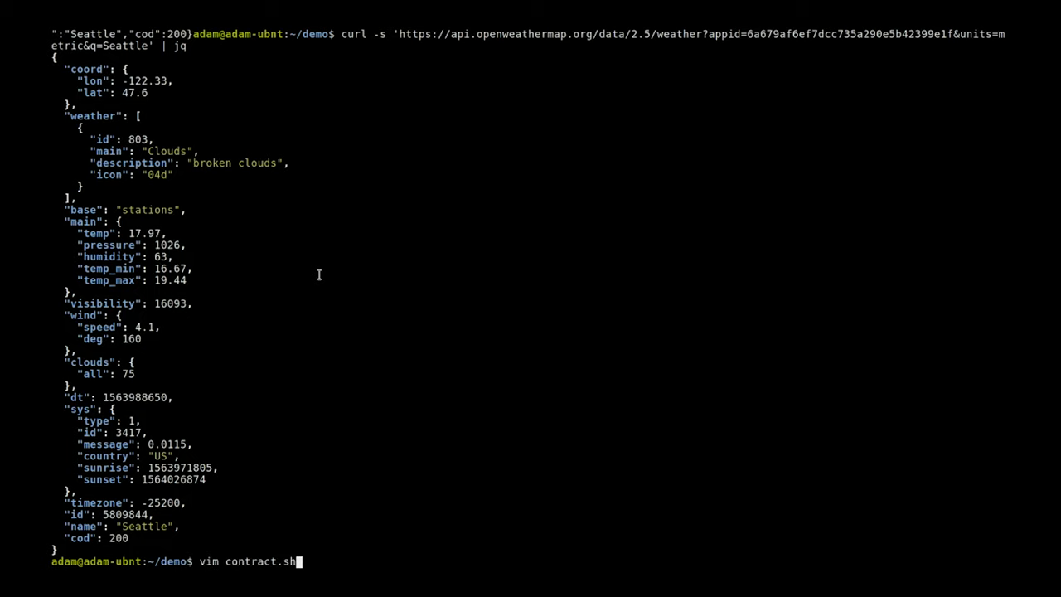
{"action": "key", "text": "Return"}
{"action": "type", "text": "WEATHER="}
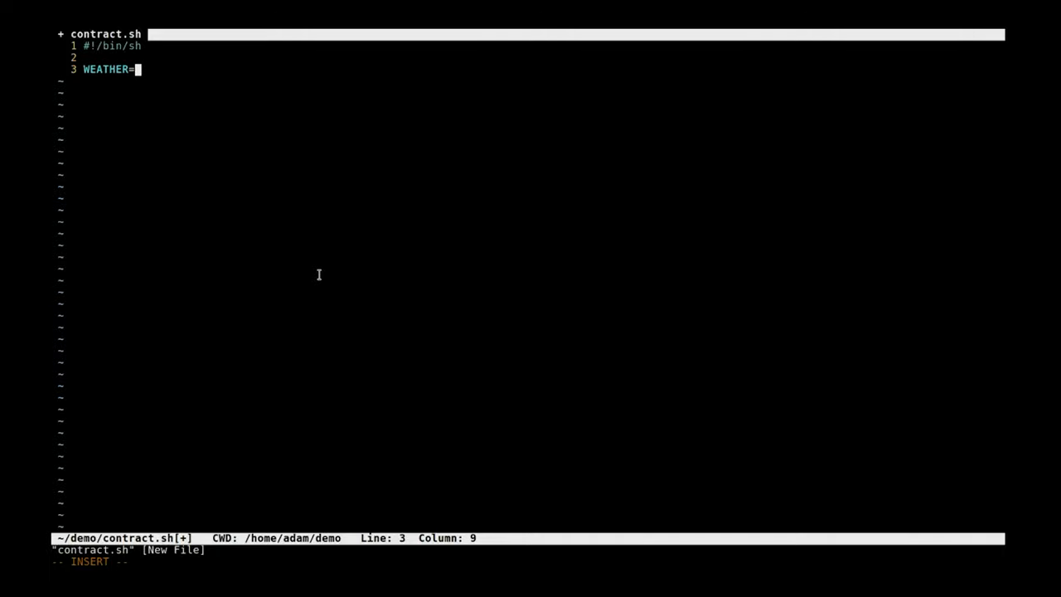
{"action": "type", "text": "\"$("}
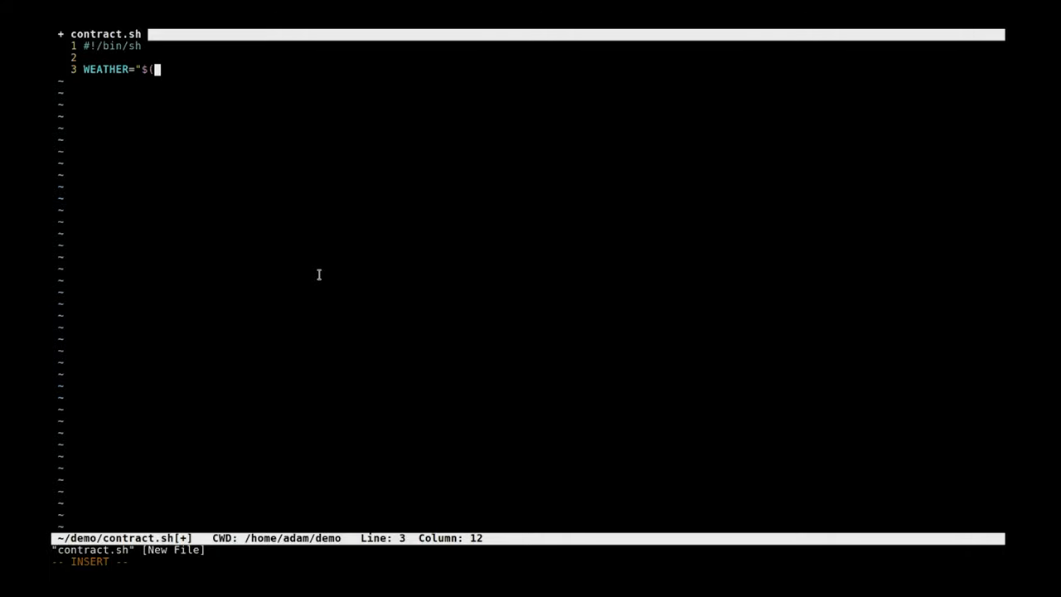
{"action": "type", "text": "curl -s 'https://api.openweathermap.org/data/2.5/weather?appid=6a679af6ef7dcc735a290e5b42399e1f&units=metric&q=Seattle')\""}
{"action": "type", "text": "if"}
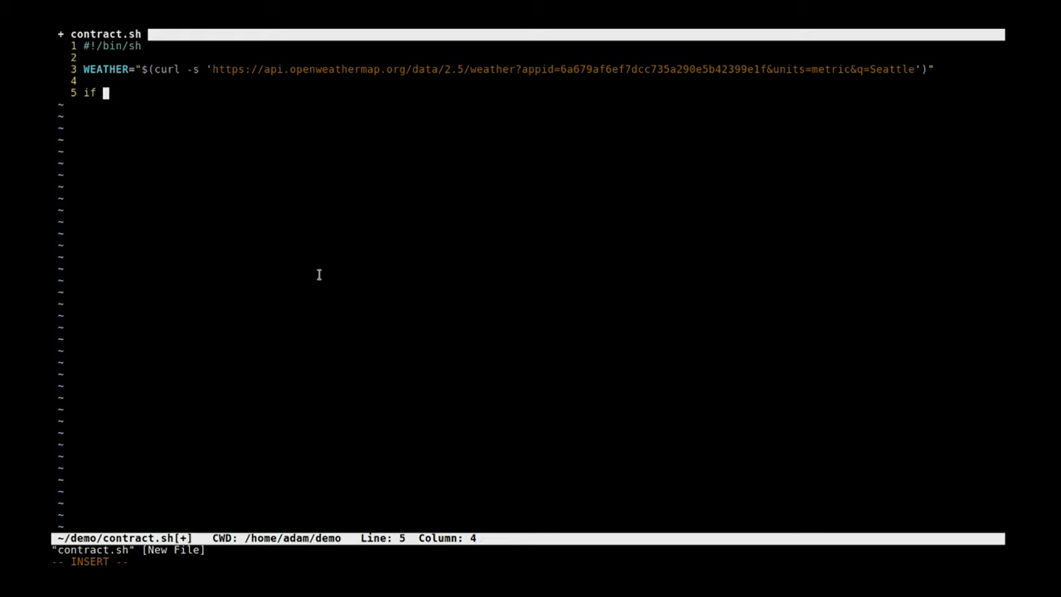
Start the if-test on $(echo $WEATHER | jq .main.humidity)
{"action": "type", "text": "[ \"$("}
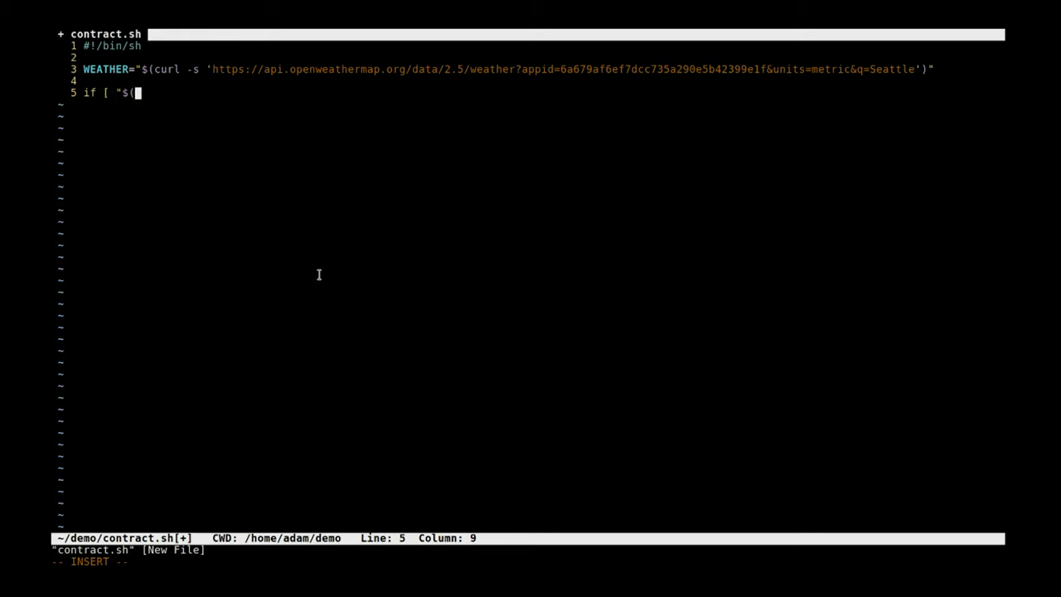
{"action": "type", "text": "echo $WATHER | jq"}
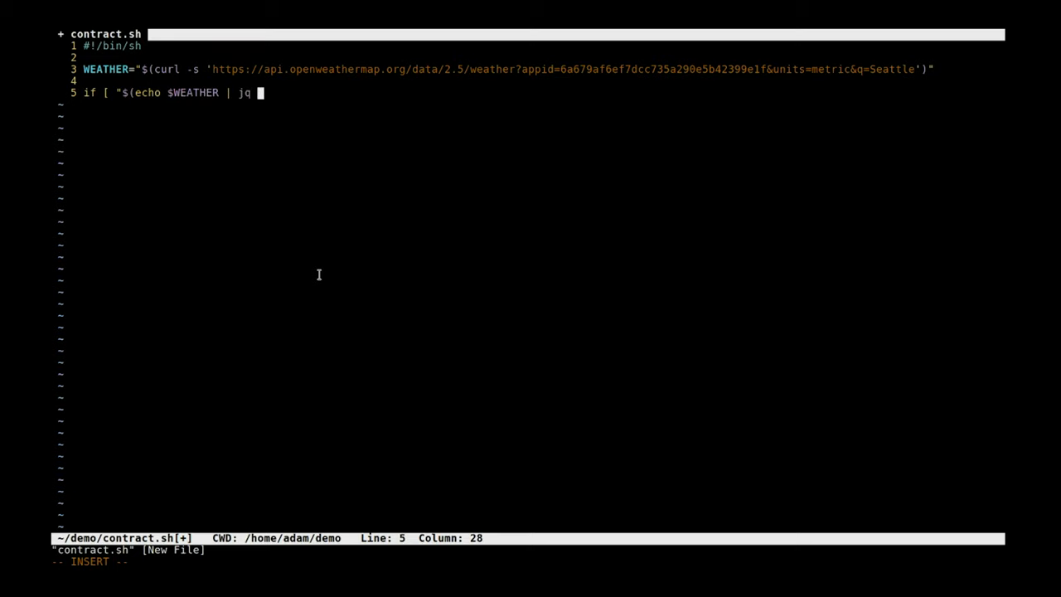
{"action": "type", "text": ".main.hum"}
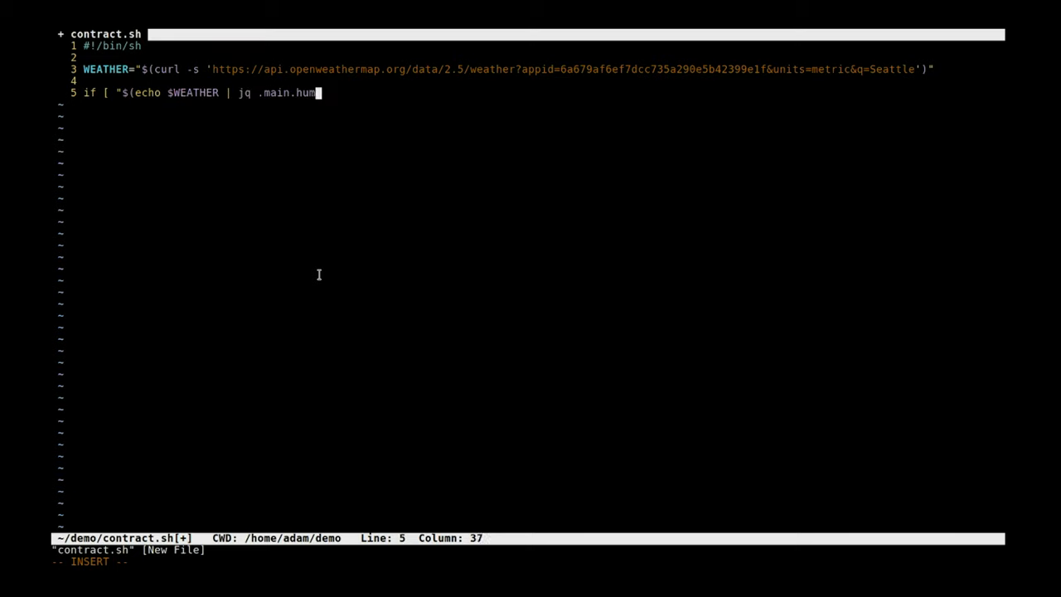
{"action": "type", "text": "dity"}
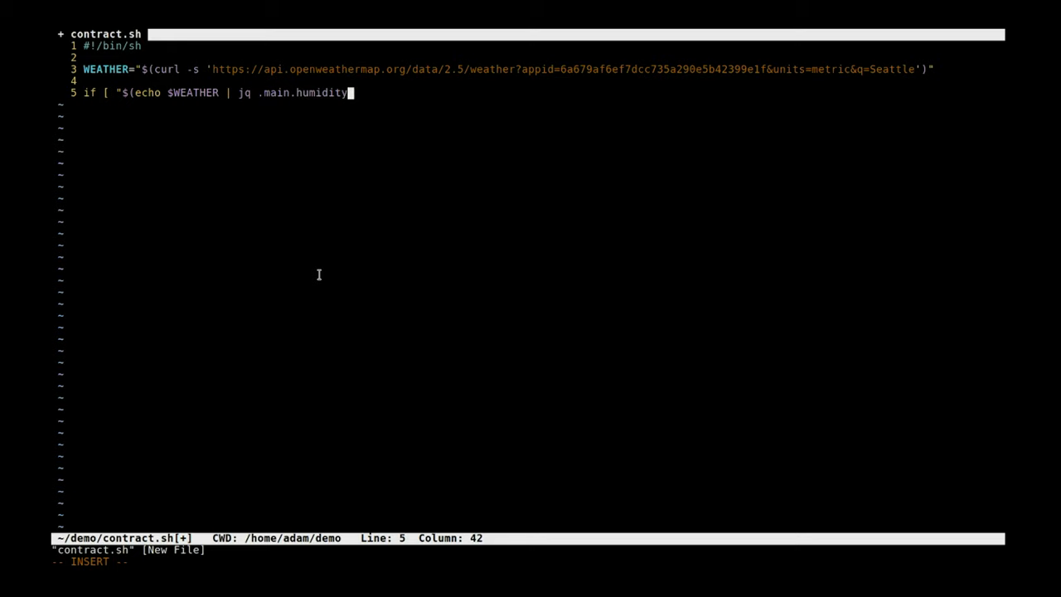
{"action": "type", "text": "\" -"}
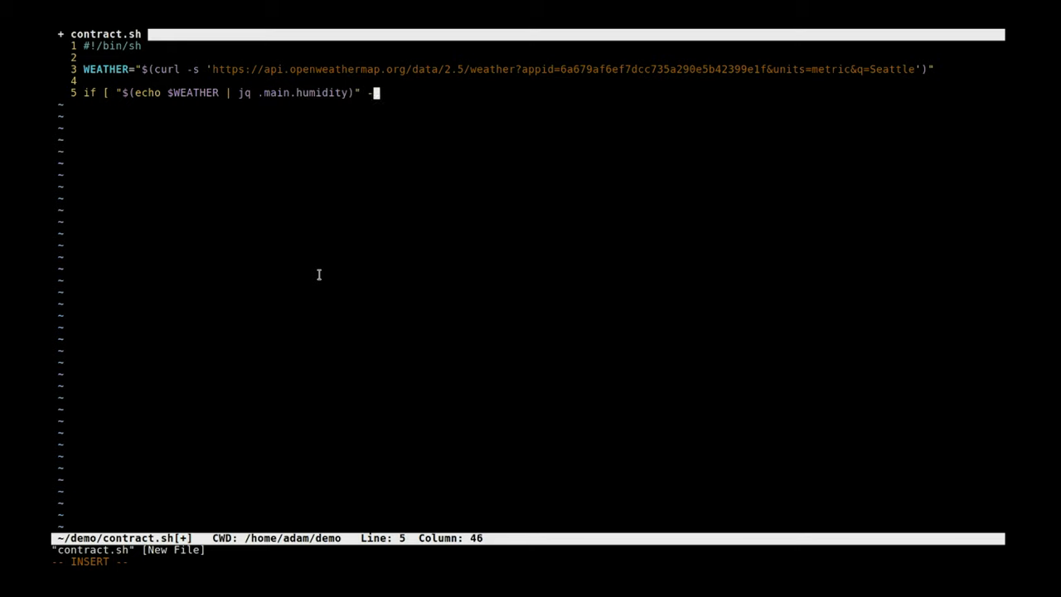
Complete the humidity test as -lt 50, echoing $WEATHER in the then branch, and add else
{"action": "type", "text": "lt 50 ]; then"}
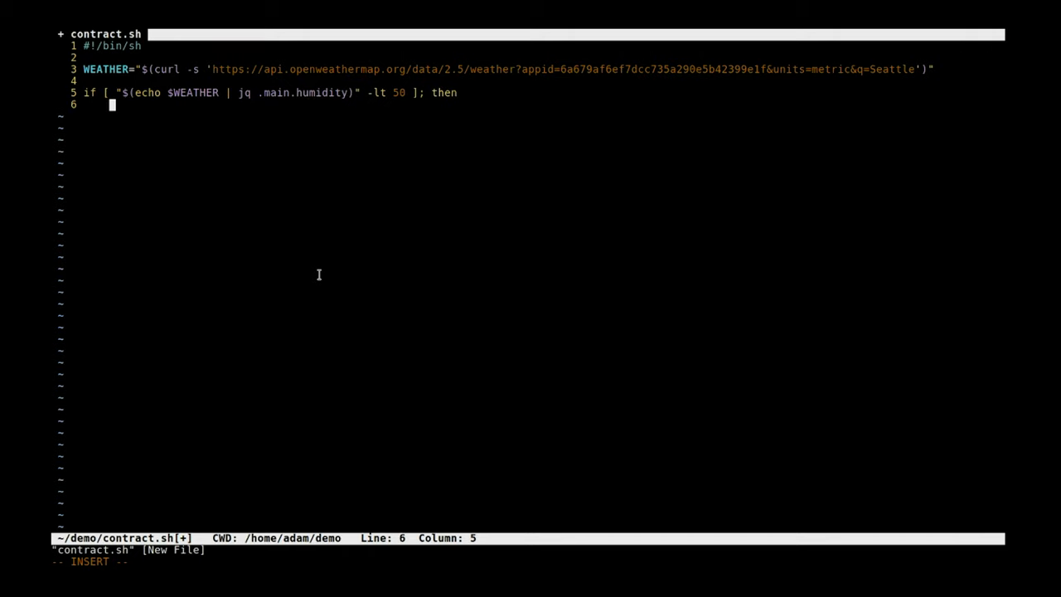
{"action": "type", "text": "echo $WEATHER"}
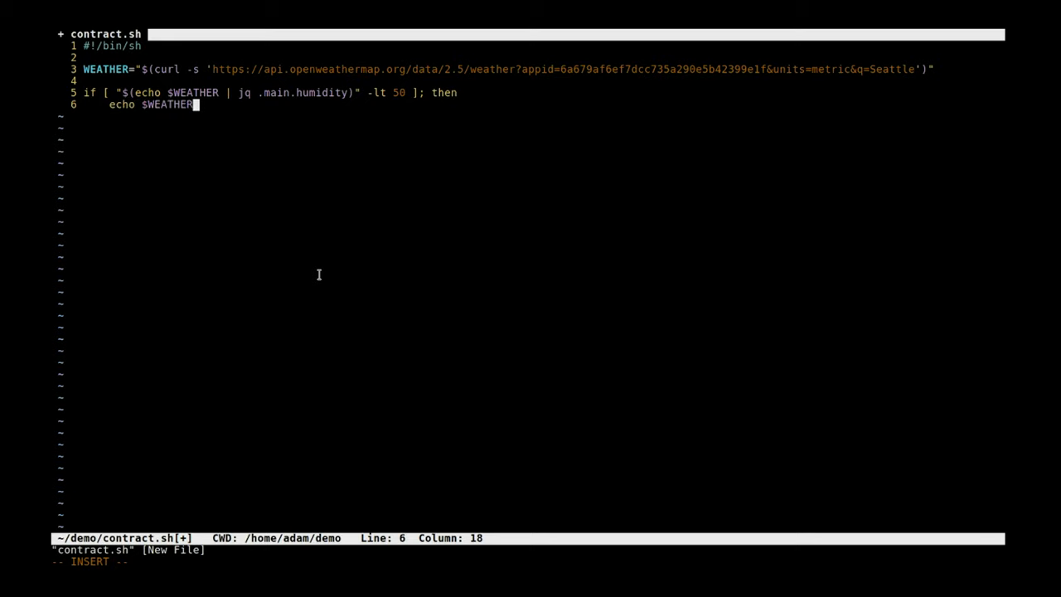
{"action": "key", "text": "Return"}
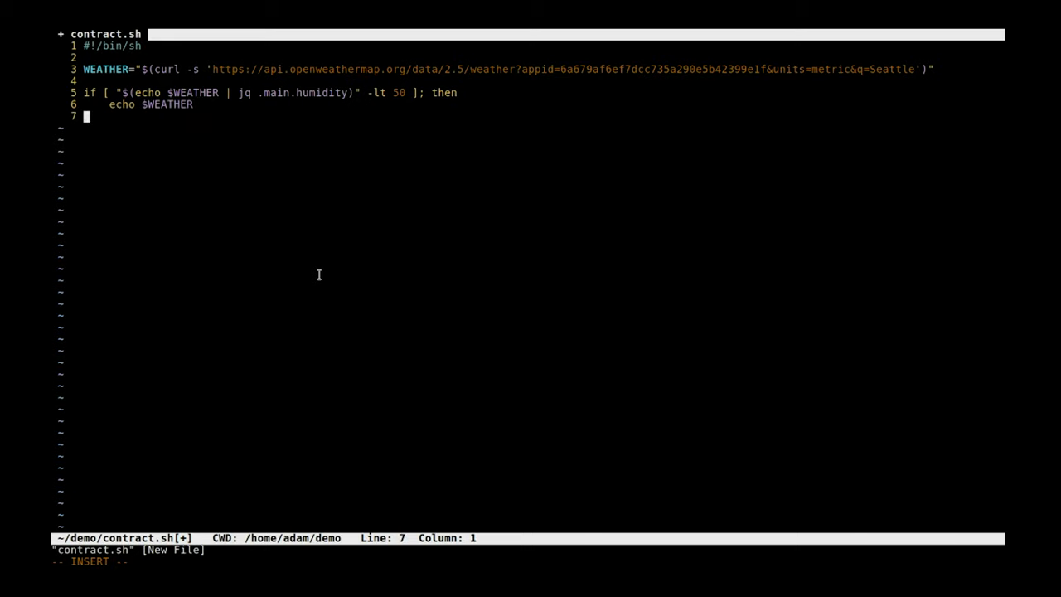
{"action": "type", "text": "else"}
{"action": "type", "text": "echo"}
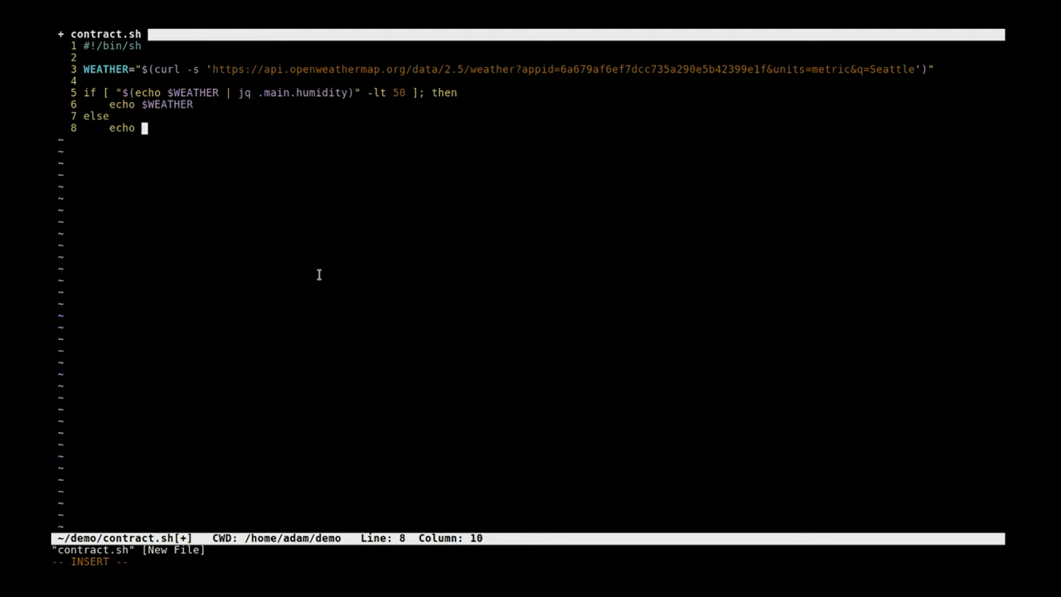
Echo '{"OUTPUT_TO_CHAIN":false}' in the else branch and close the block with fi
{"action": "type", "text": "'{\"OUTPU"}
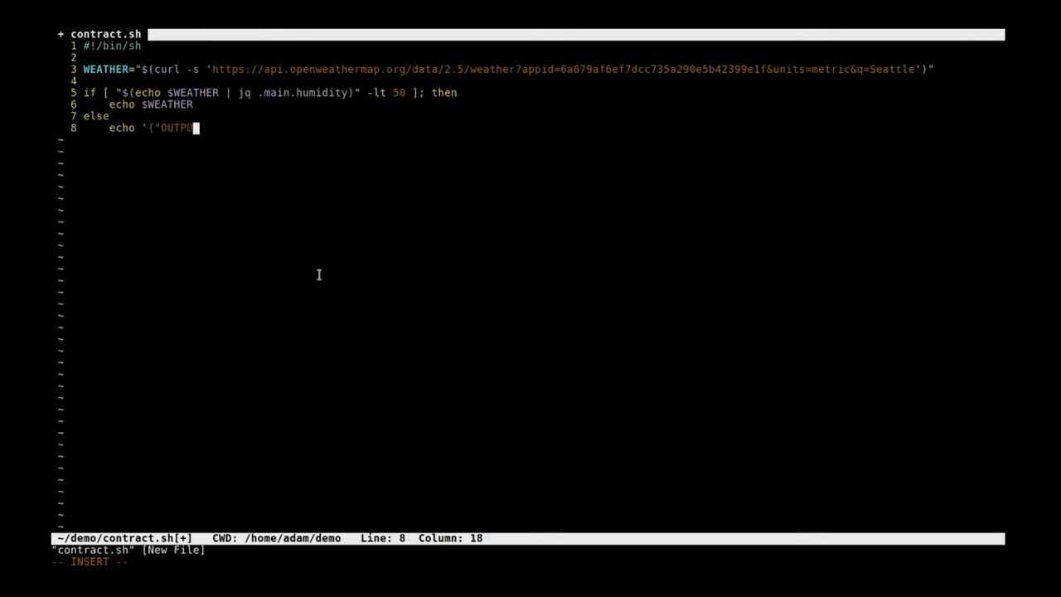
{"action": "type", "text": "_TO_CHAI"}
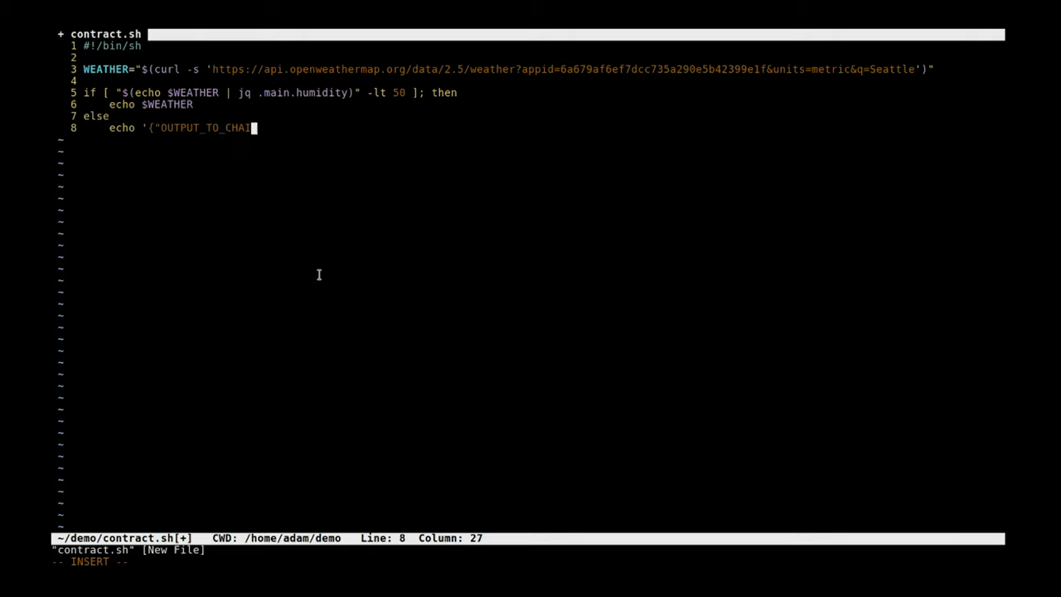
{"action": "type", "text": "\":fal"}
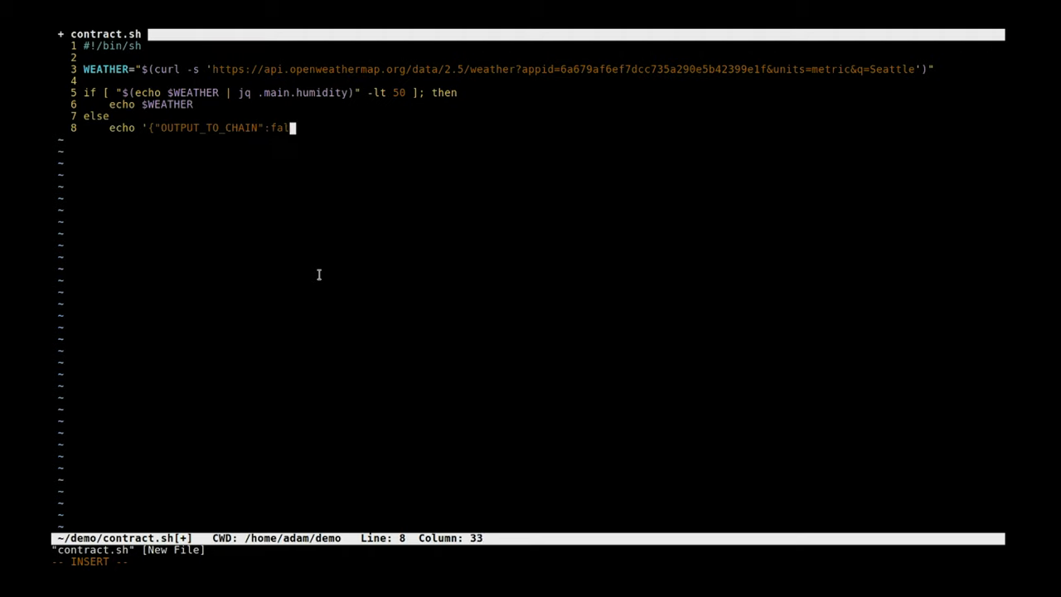
{"action": "type", "text": "se"}
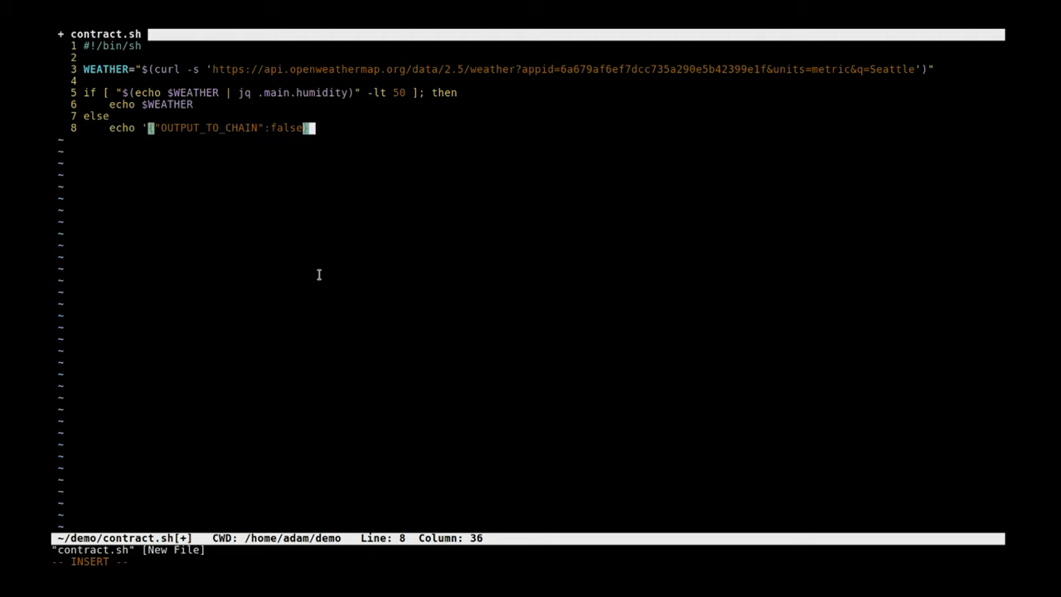
{"action": "type", "text": "'"}
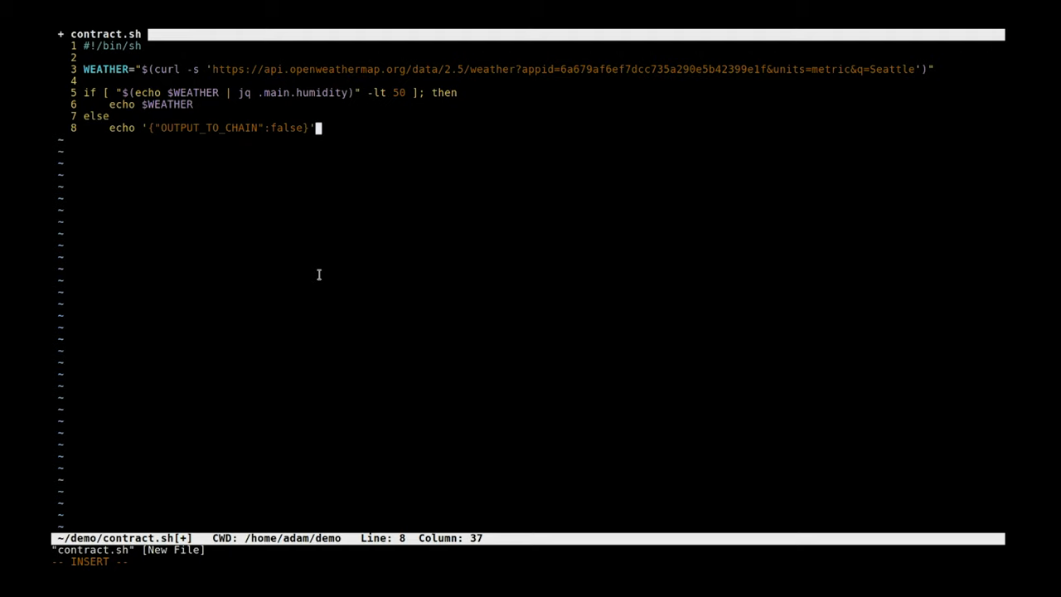
{"action": "mouse_move", "coordinate": [289, 154]}
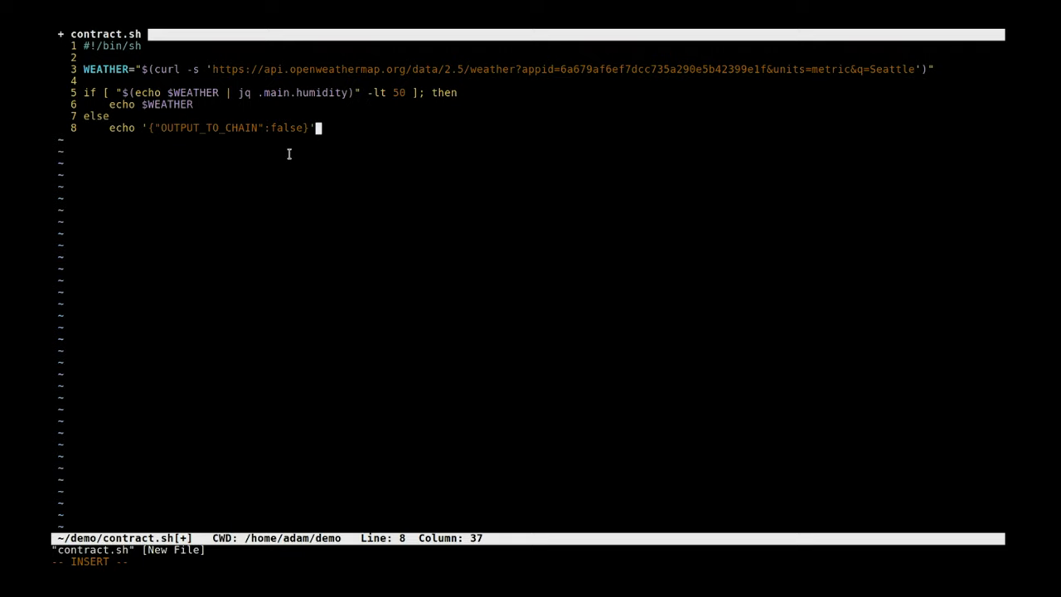
{"action": "key", "text": "Return"}
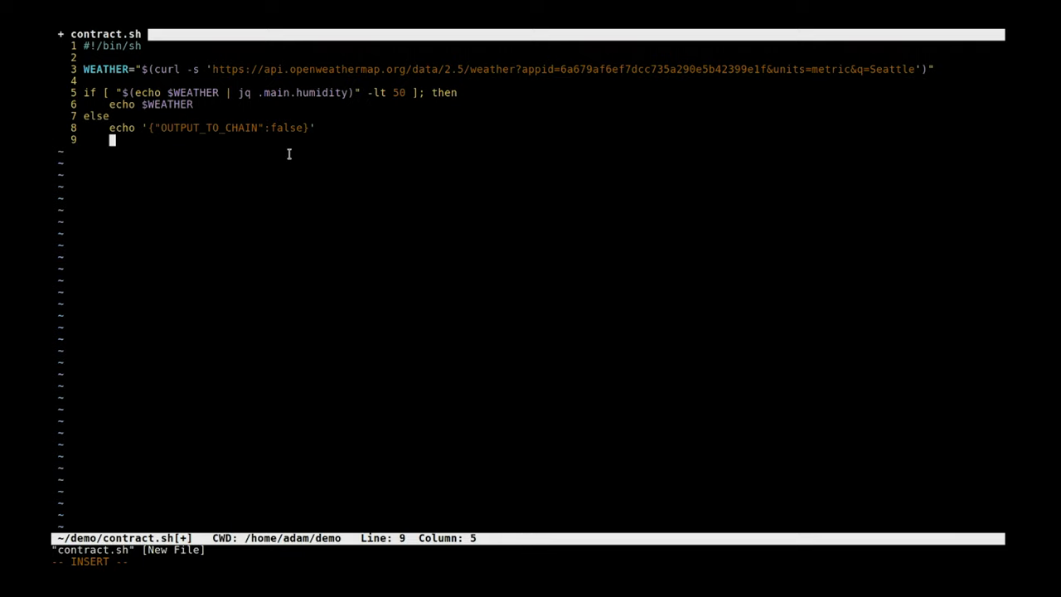
{"action": "type", "text": "fi"}
{"action": "type", "text": "sh contract.sh"}
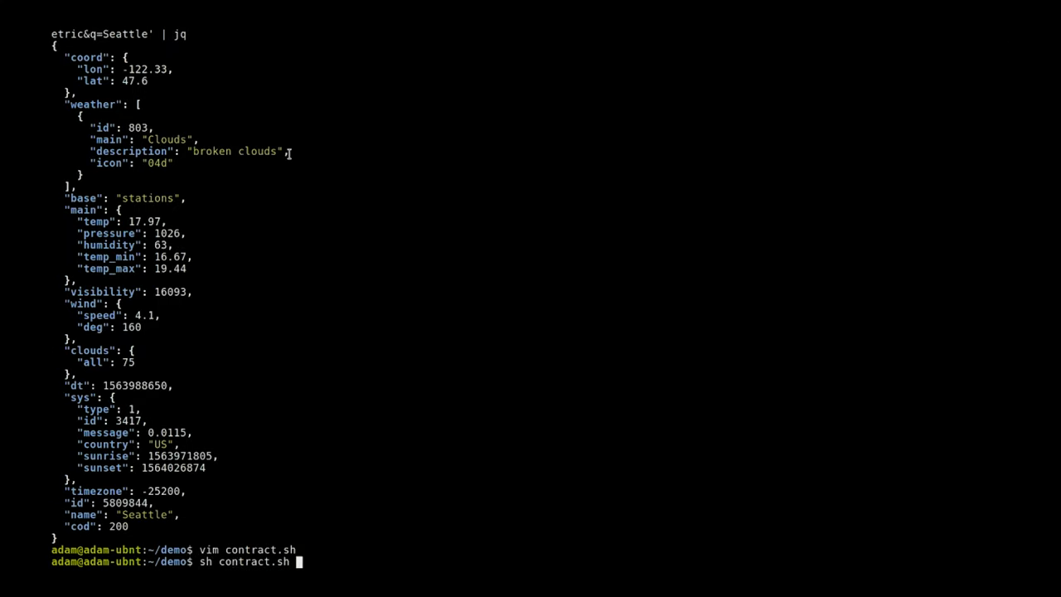
Run contract.sh (OUTPUT_TO_CHAIN false), change -lt to -gt in vim, and rerun to print the weather JSON
{"action": "key", "text": "Return"}
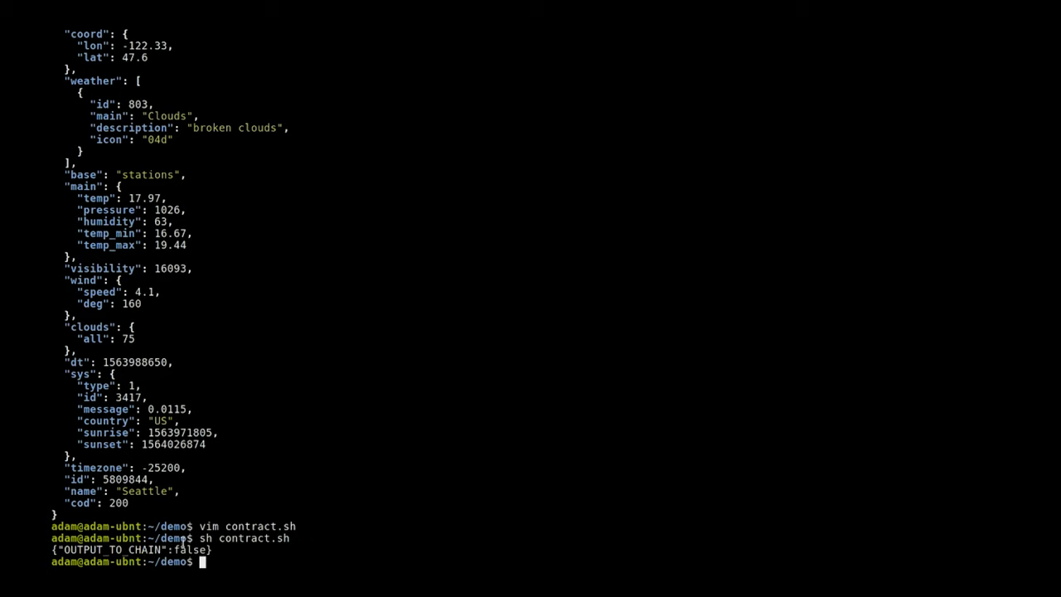
{"action": "type", "text": "vim con"}
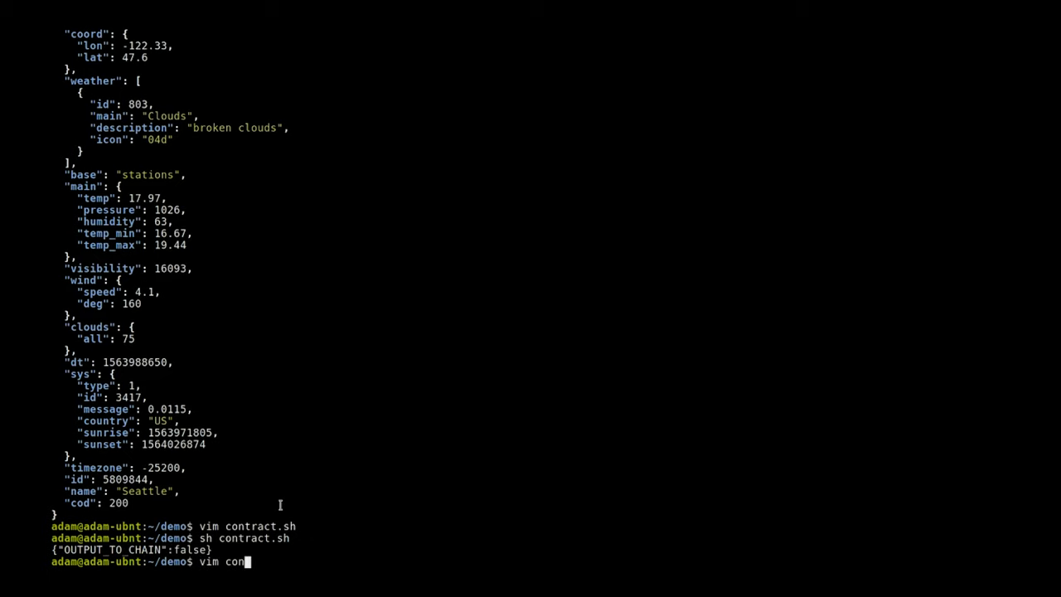
{"action": "key", "text": "Return"}
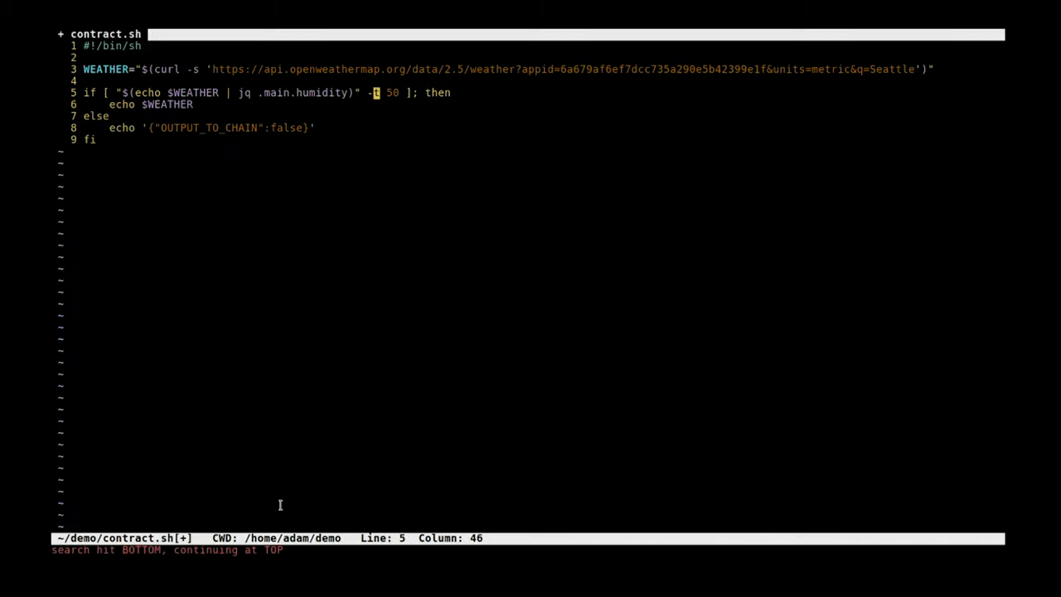
{"action": "type", "text": "g"}
{"action": "type", "text": "sh contract.sh"}
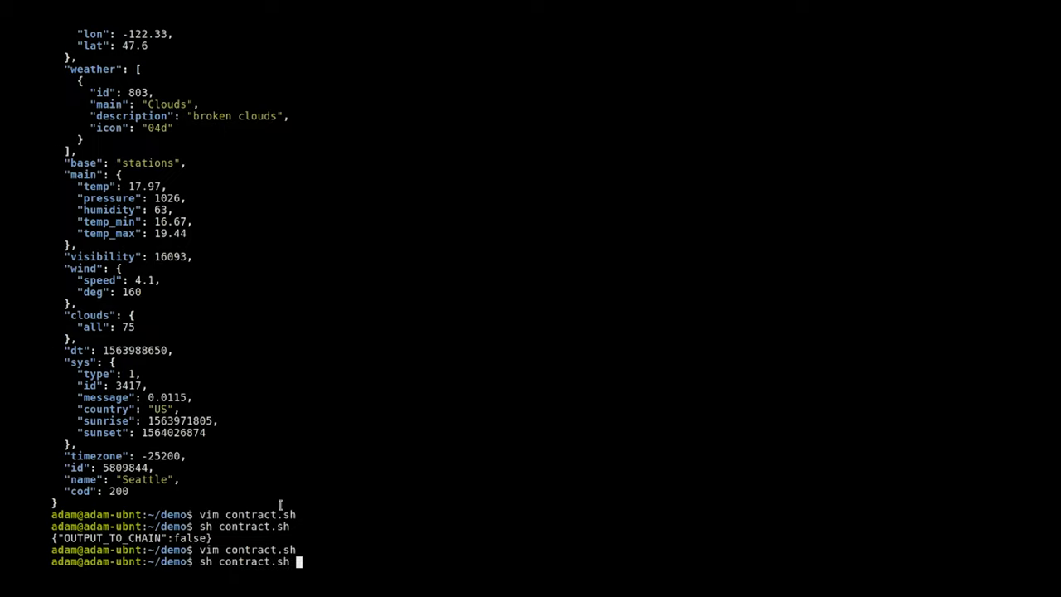
{"action": "key", "text": "Return"}
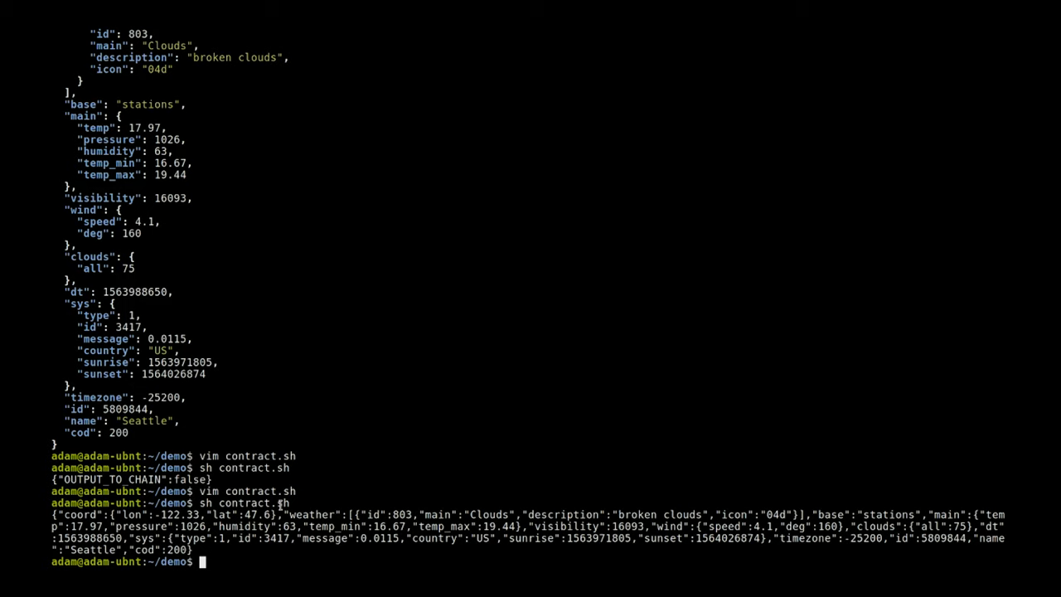
{"action": "type", "text": "vim"}
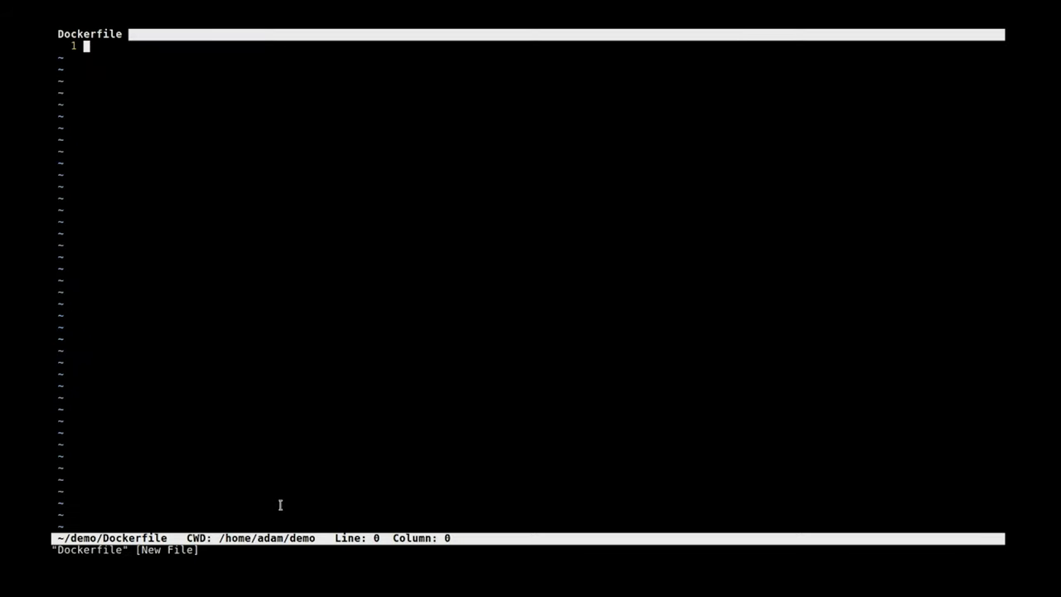
Write a Dockerfile FROM alpine:latest with RUN apk --no-cache add curl jq
{"action": "type", "text": "Fr"}
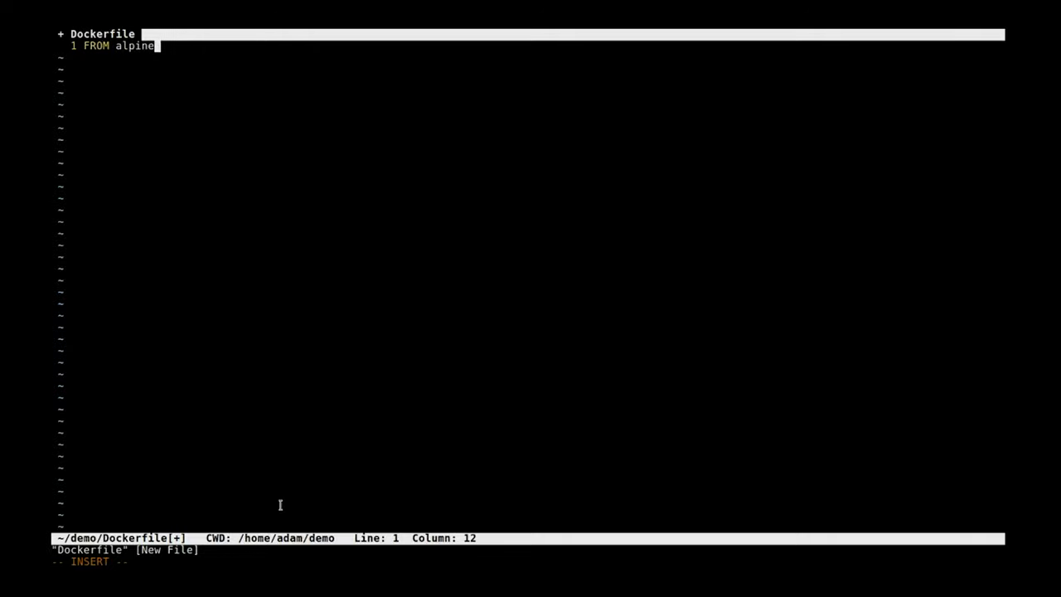
{"action": "type", "text": ":latest"}
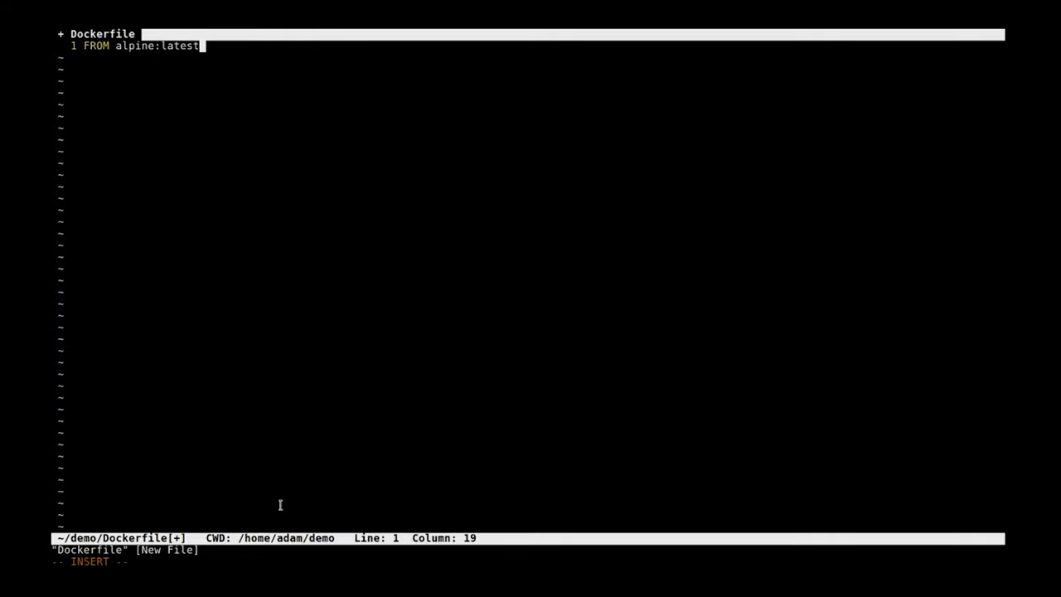
{"action": "key", "text": "Enter"}
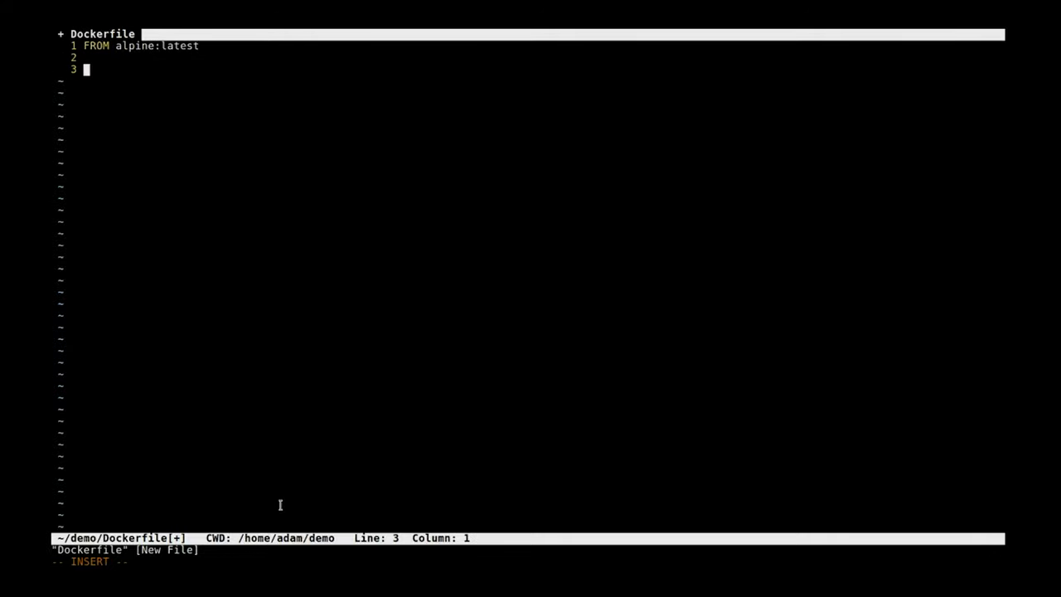
{"action": "type", "text": "RUN apk"}
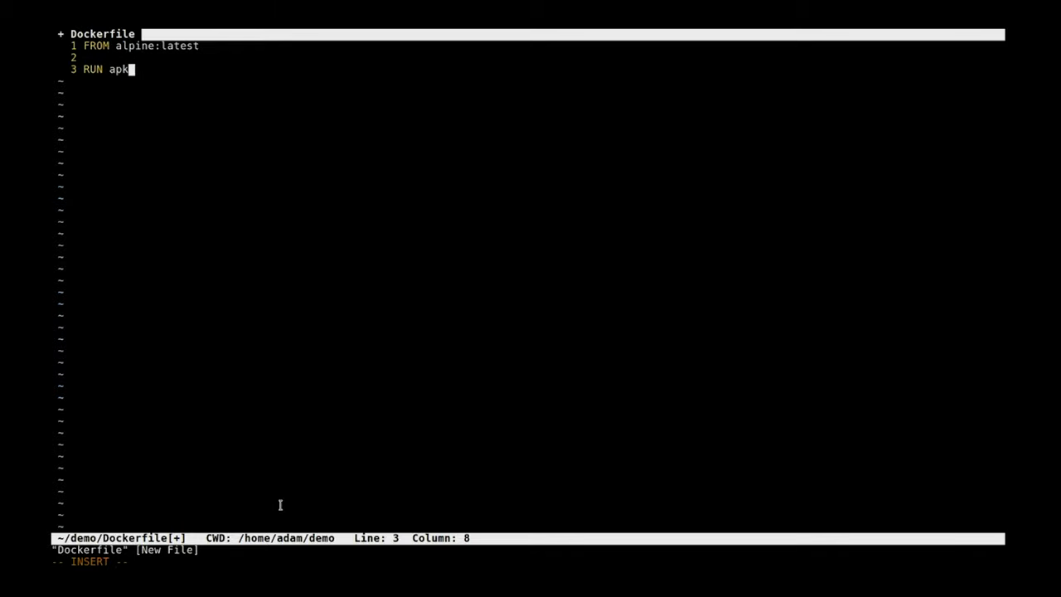
{"action": "type", "text": "--no-cache add"}
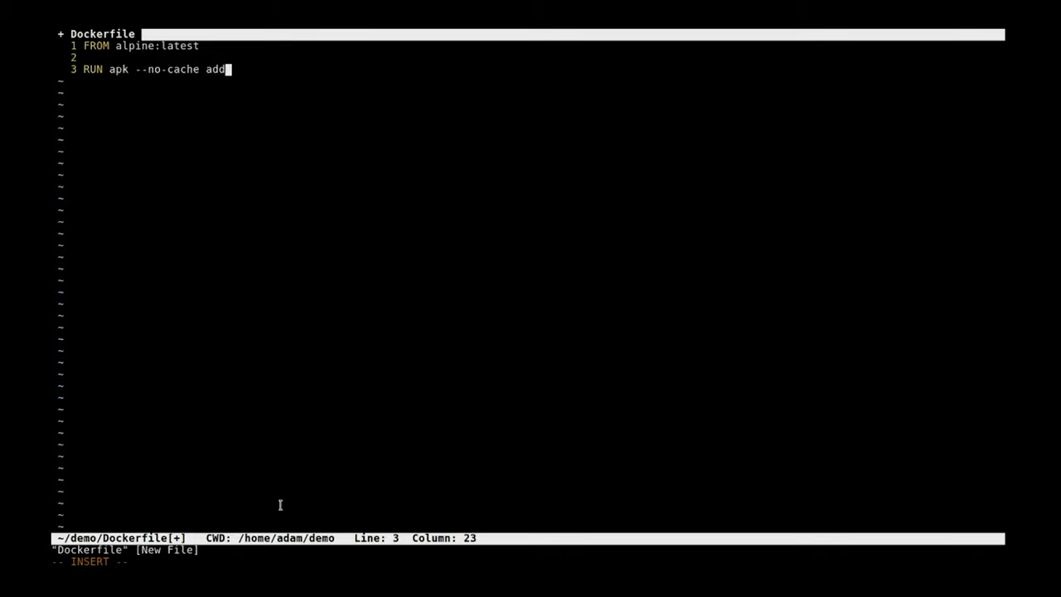
{"action": "type", "text": "curl jq"}
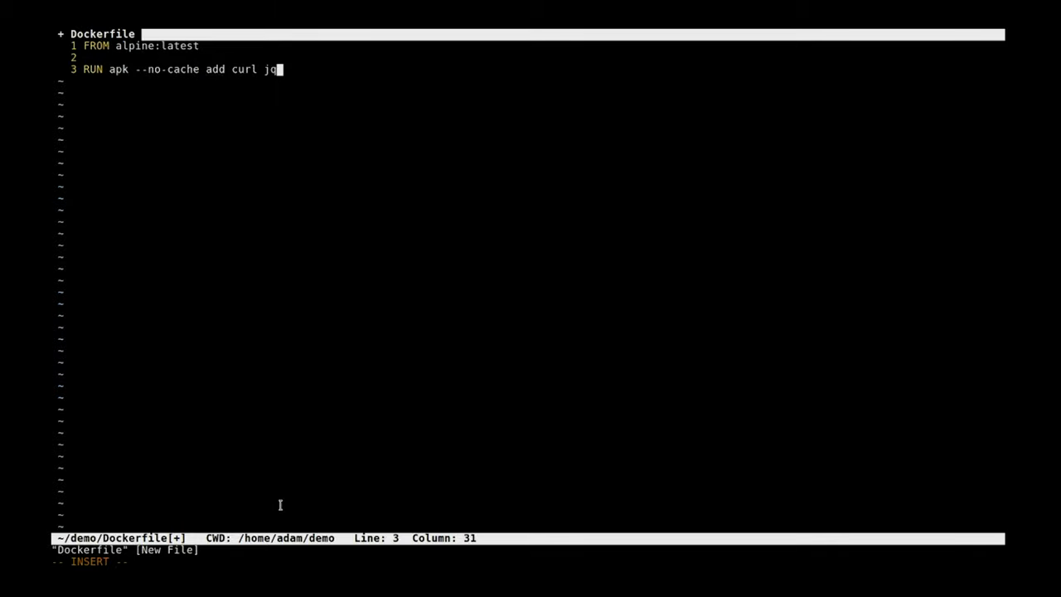
Add COPY contract.sh /contract.sh and save the Dockerfile
{"action": "key", "text": "Return"}
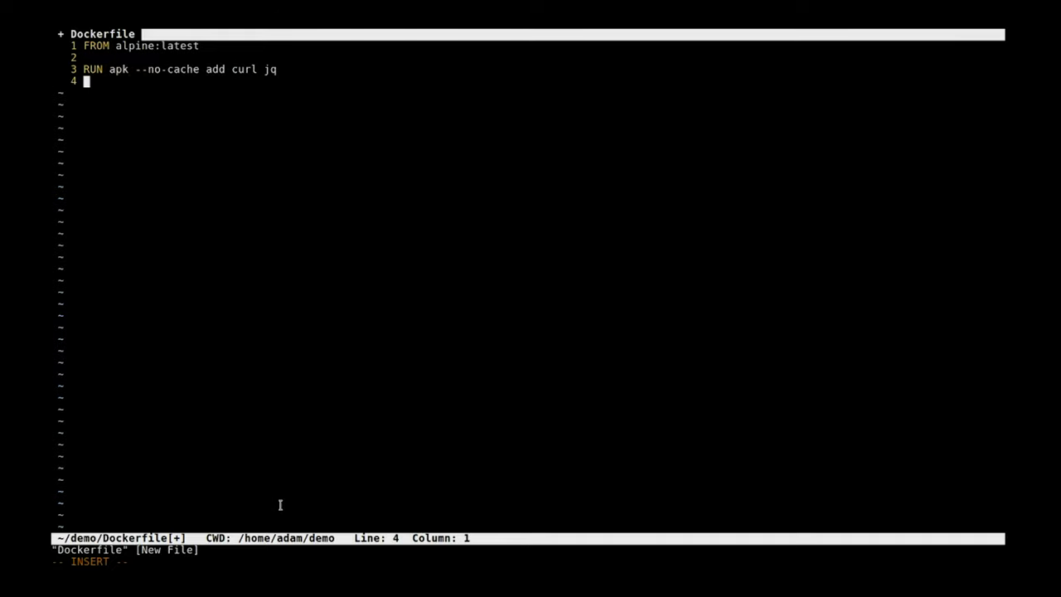
{"action": "type", "text": "COPY contra"}
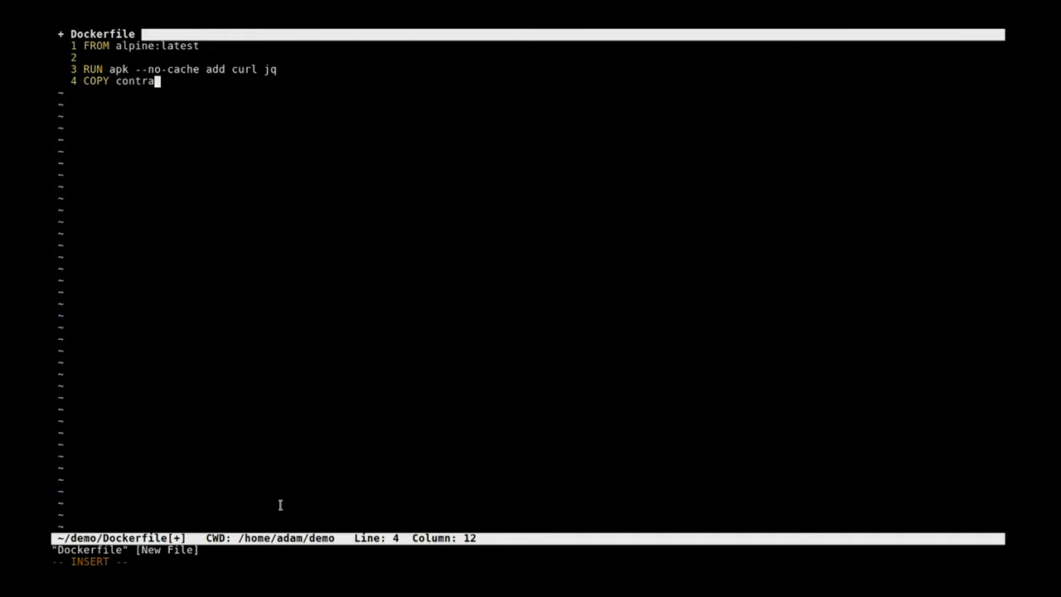
{"action": "type", "text": "ct.sh /contra"}
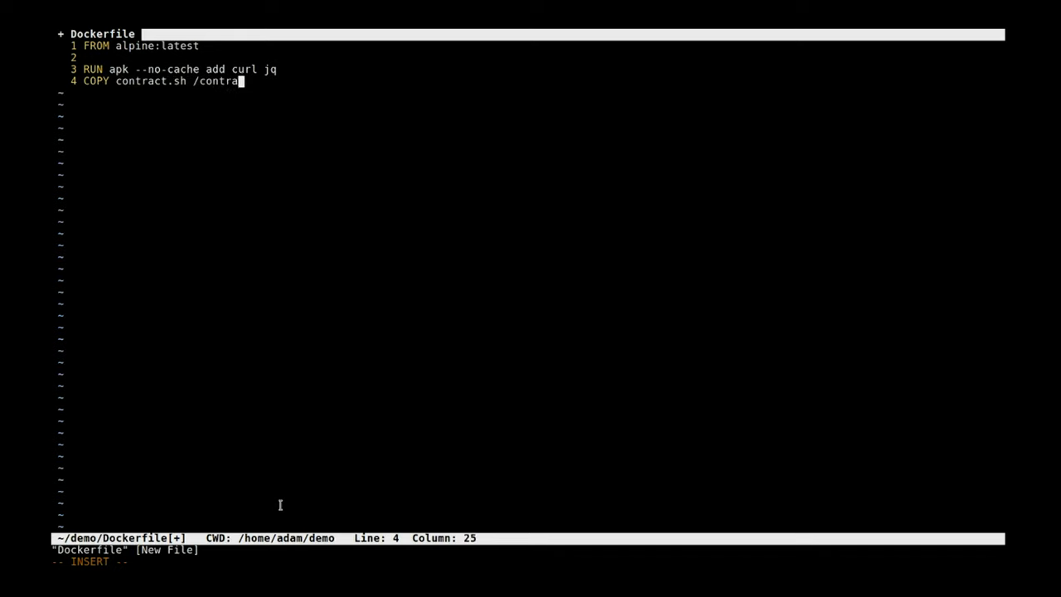
{"action": "key", "text": "enter"}
{"action": "type", "text": "docker"}
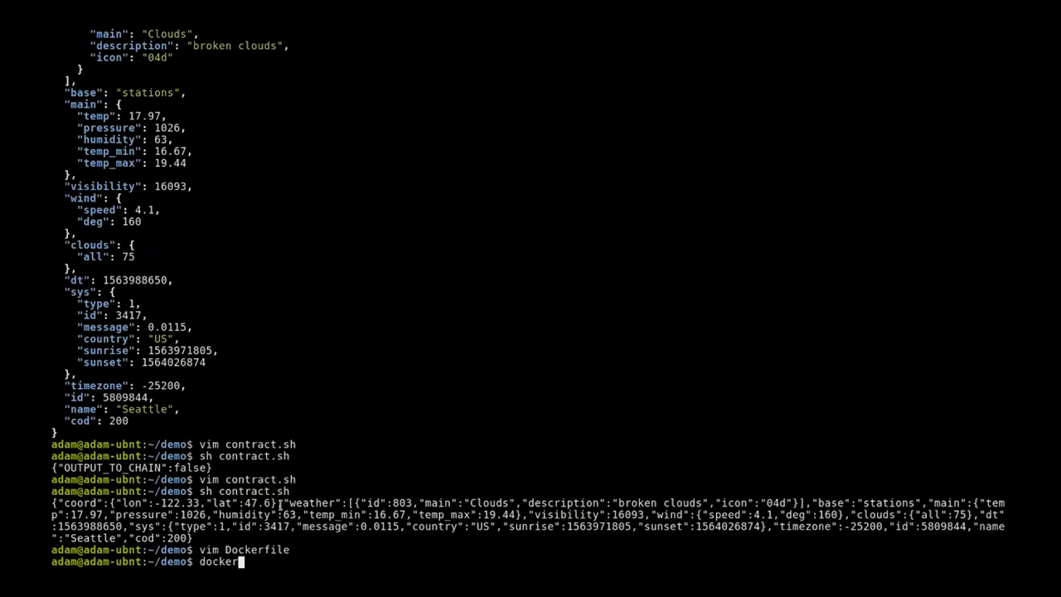
Build the Docker image and tag it cheeseandcereal/demo:latest
{"action": "type", "text": "bi"}
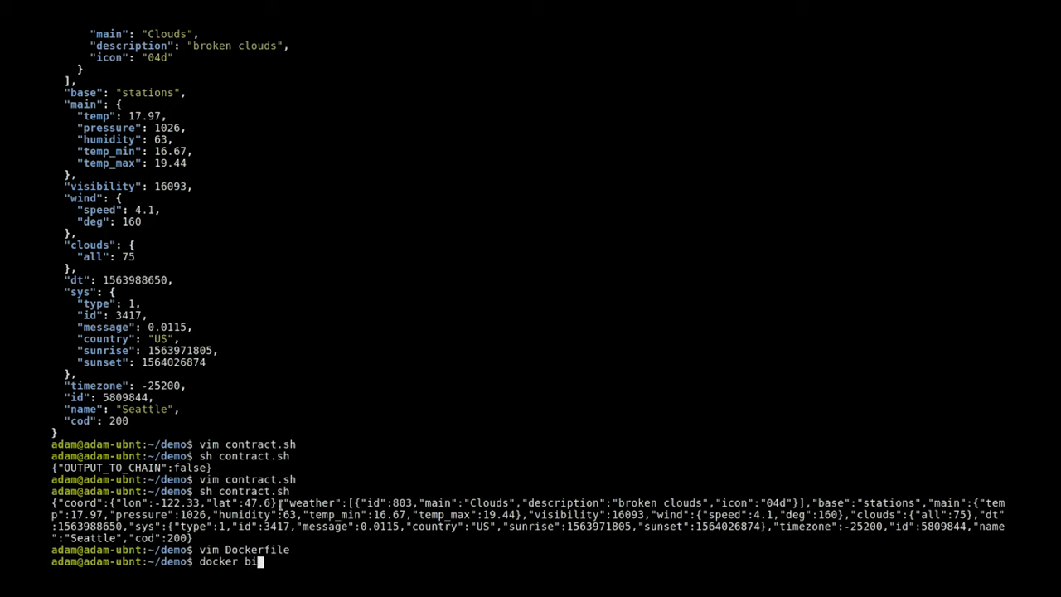
{"action": "type", "text": "ld . -"}
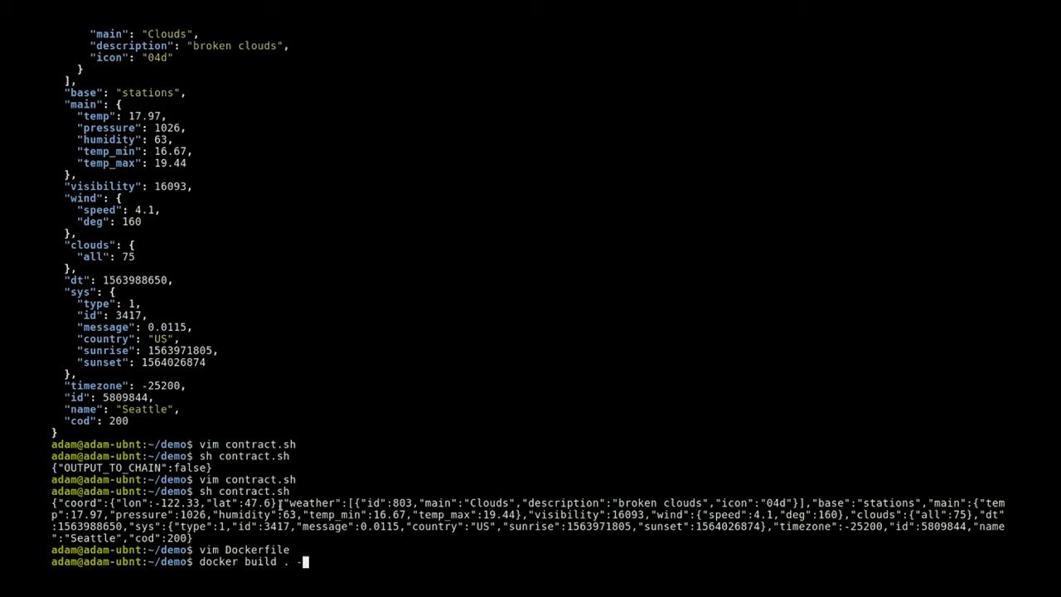
{"action": "type", "text": "t cheeseandcereal"}
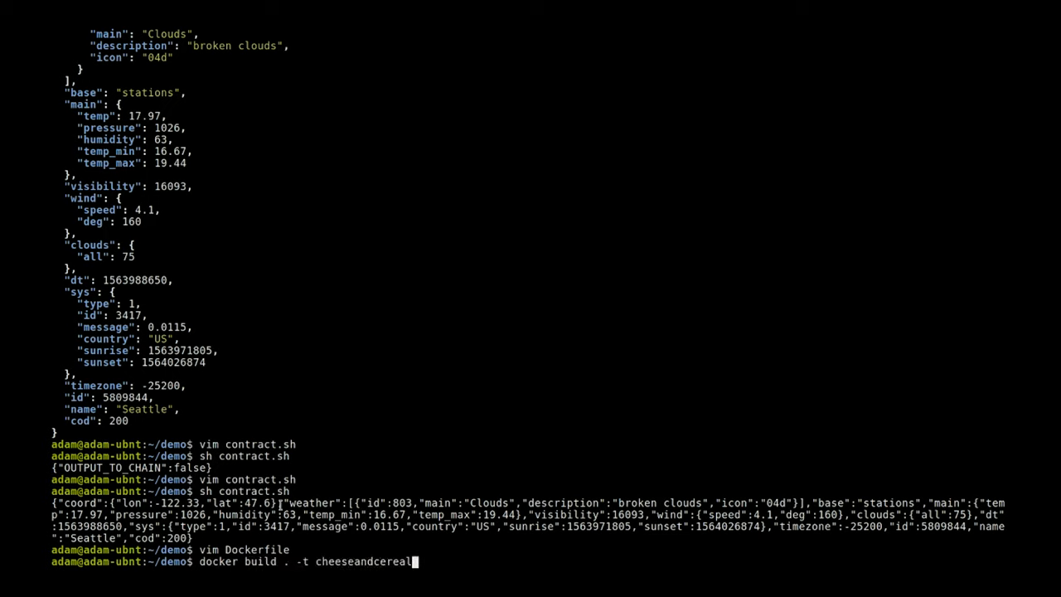
{"action": "type", "text": "/demo:latest"}
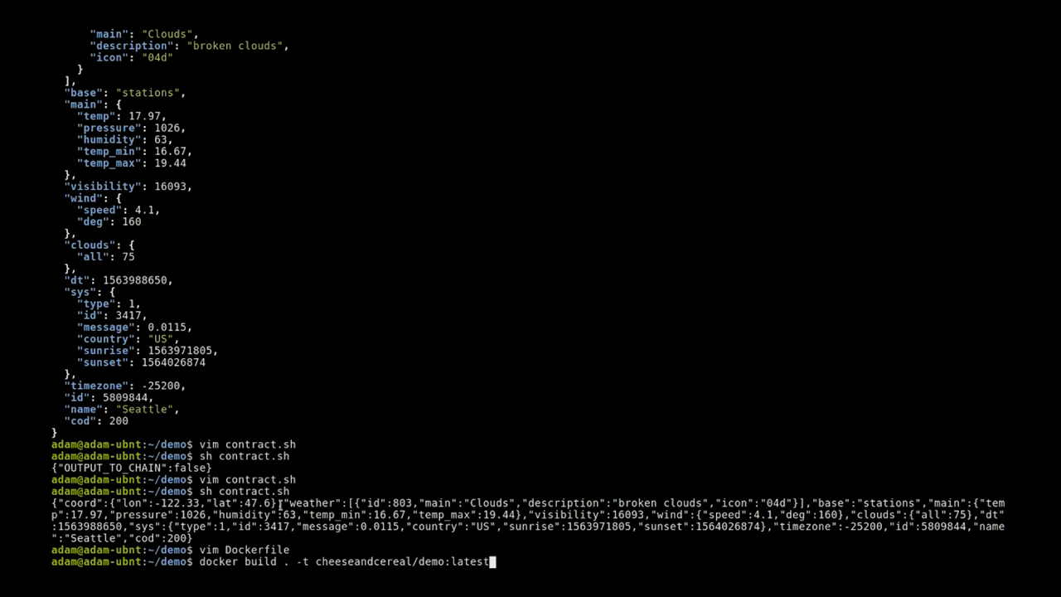
{"action": "key", "text": "Return"}
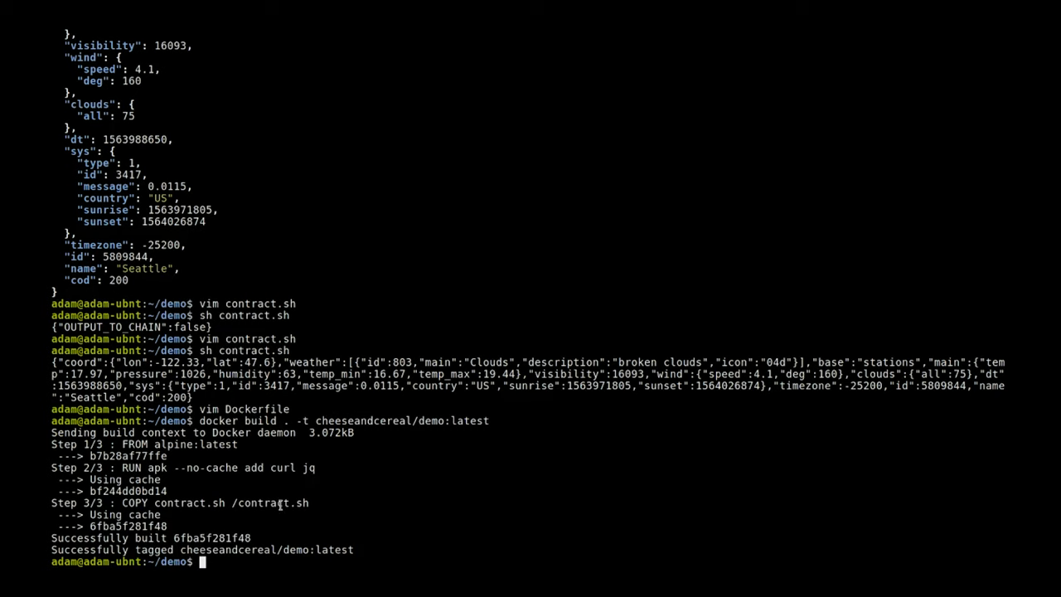
{"action": "type", "text": "docker push cheeseandcereal/"}
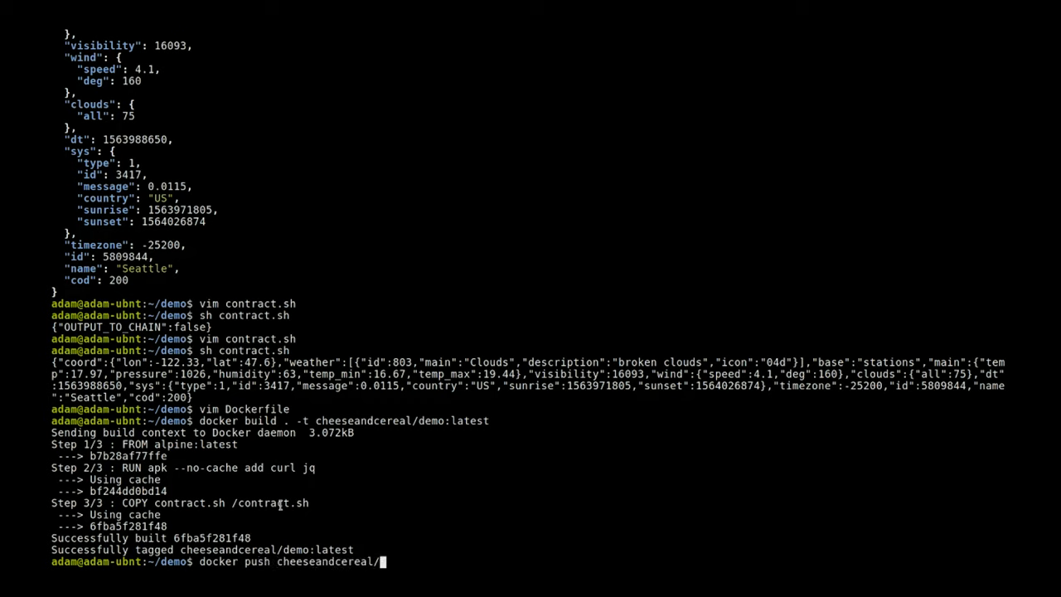
Push cheeseandcereal/demo:latest to docker.io
{"action": "type", "text": "demo:latest"}
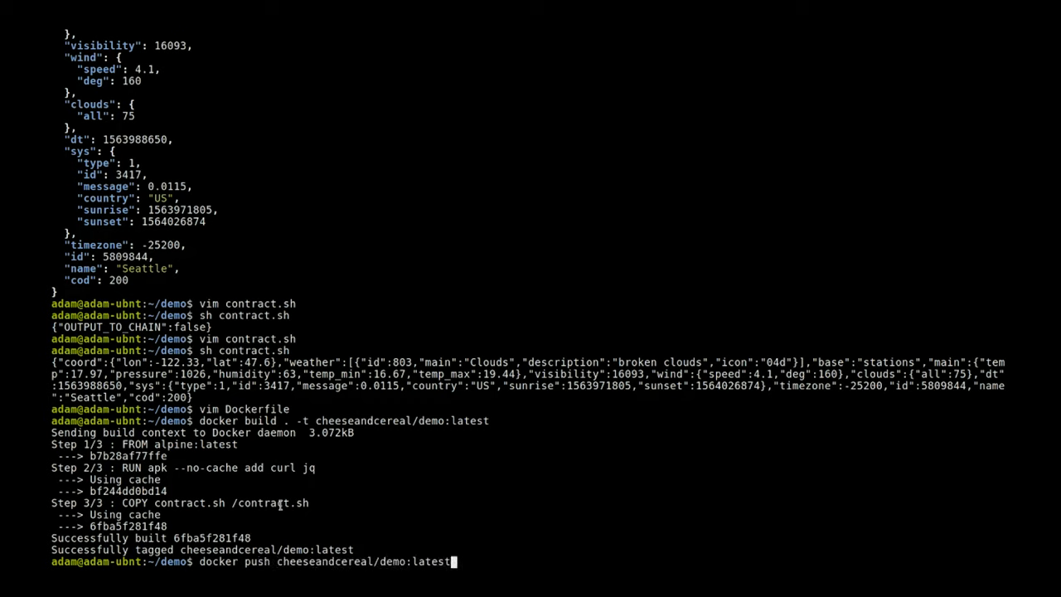
{"action": "key", "text": "Return"}
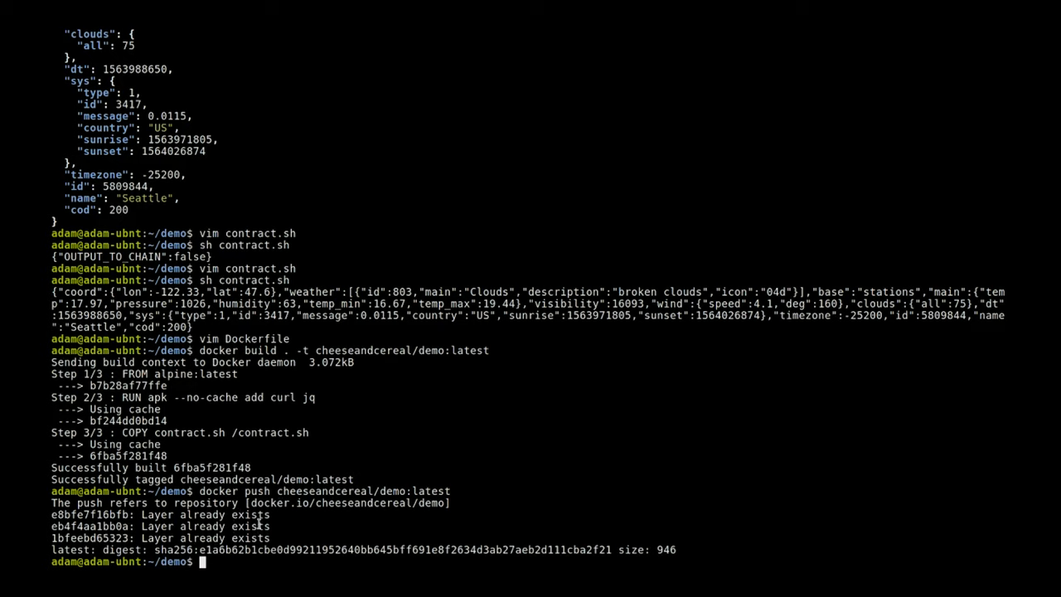
Run sh /contract.sh inside the cheeseandcereal/demo:latest container, printing the Seattle weather JSON
{"action": "type", "text": "docker"}
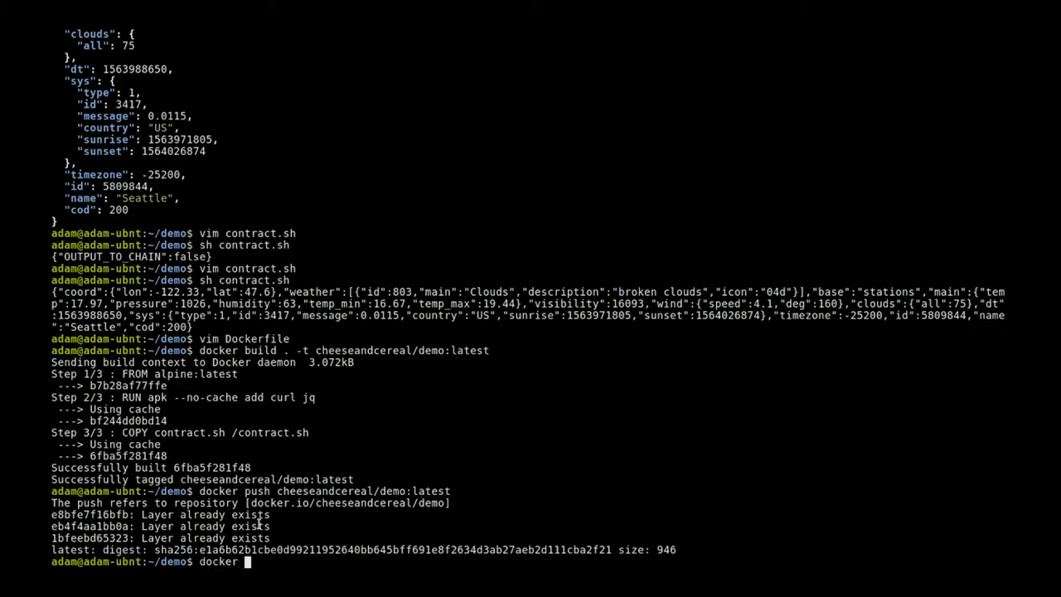
{"action": "type", "text": "run chees"}
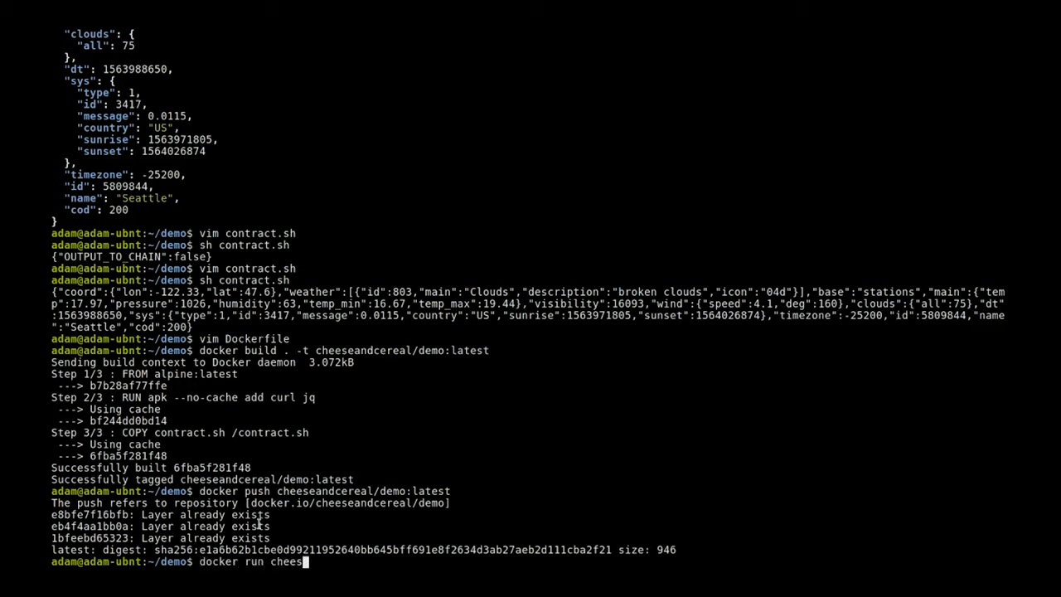
{"action": "type", "text": "andcereal"}
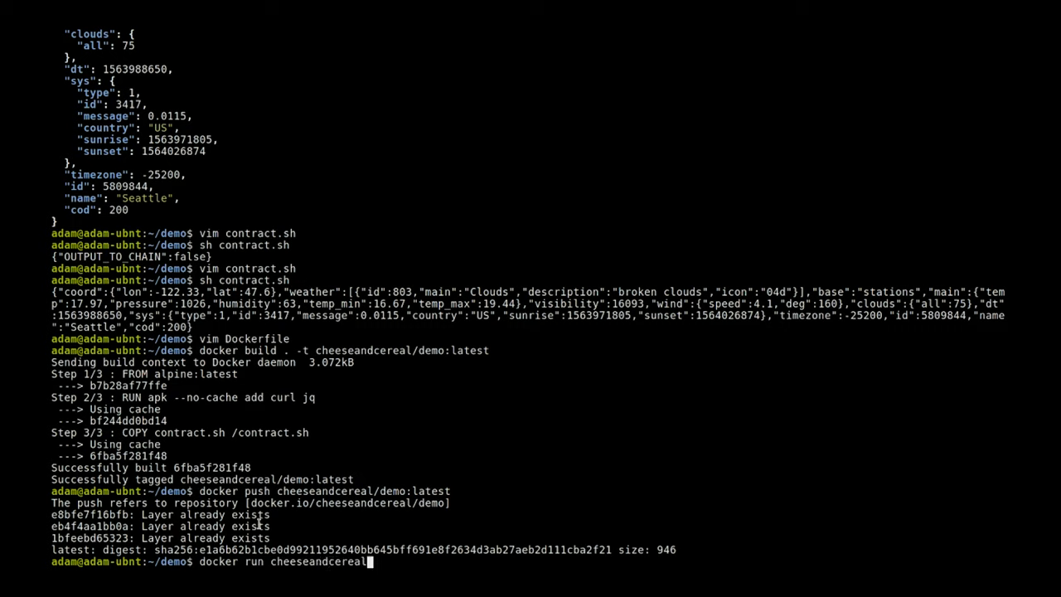
{"action": "type", "text": "/dem"}
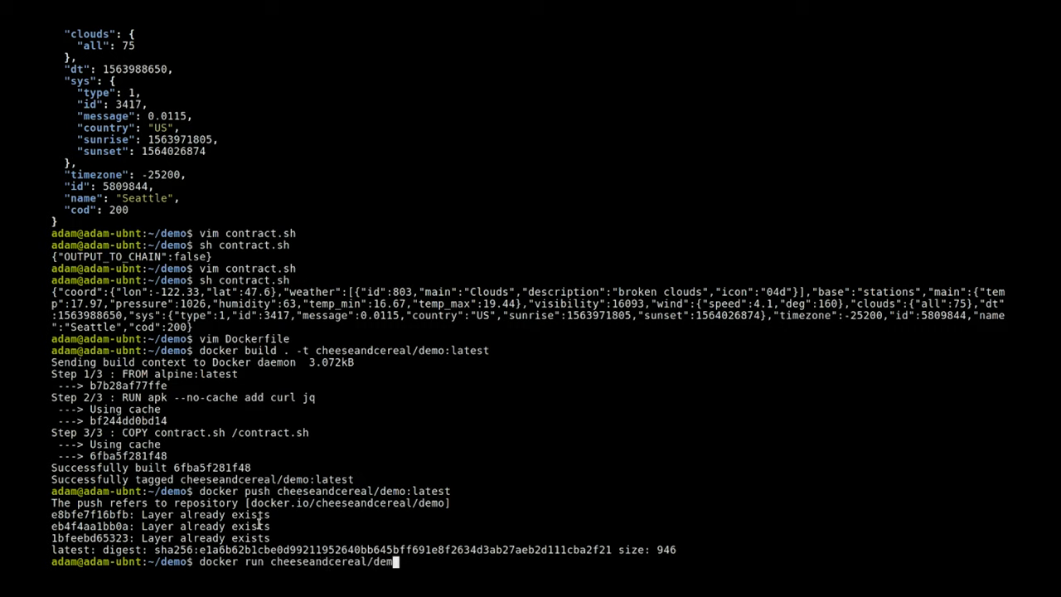
{"action": "type", "text": "o:latest sh /co"}
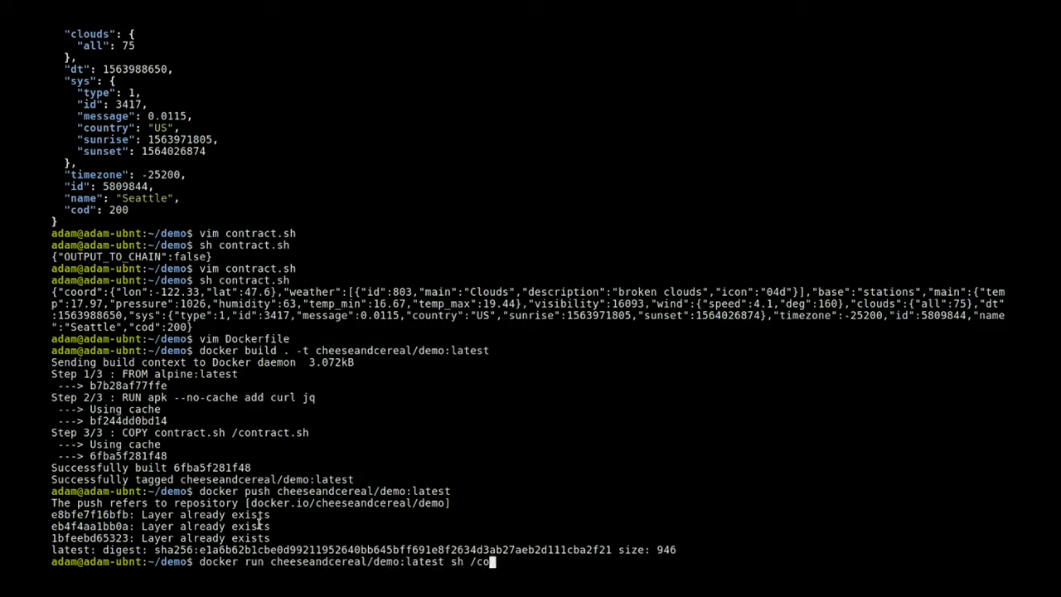
{"action": "key", "text": "Return"}
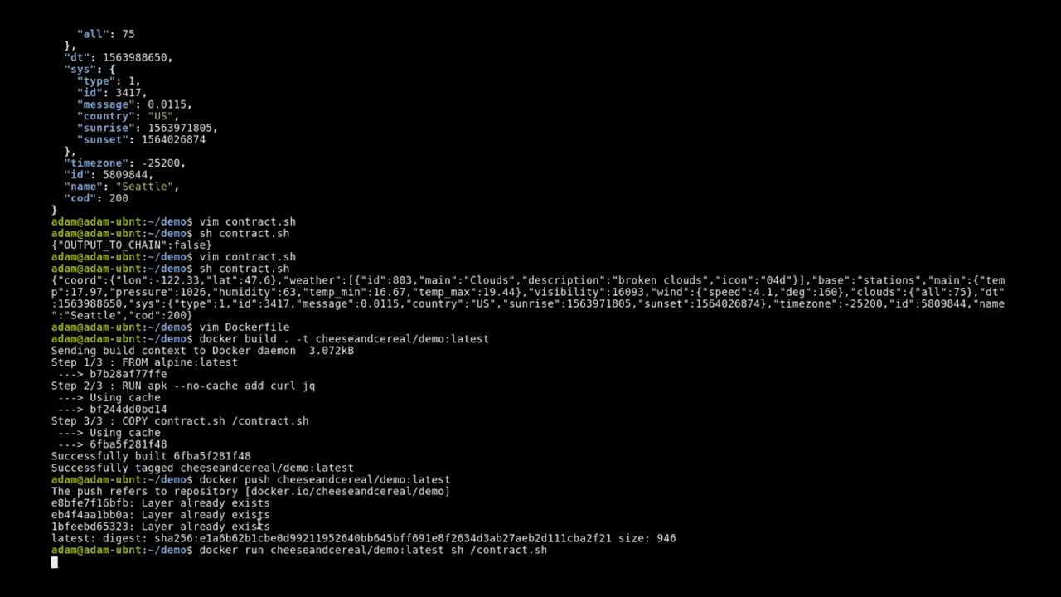
{"action": "key", "text": "Return"}
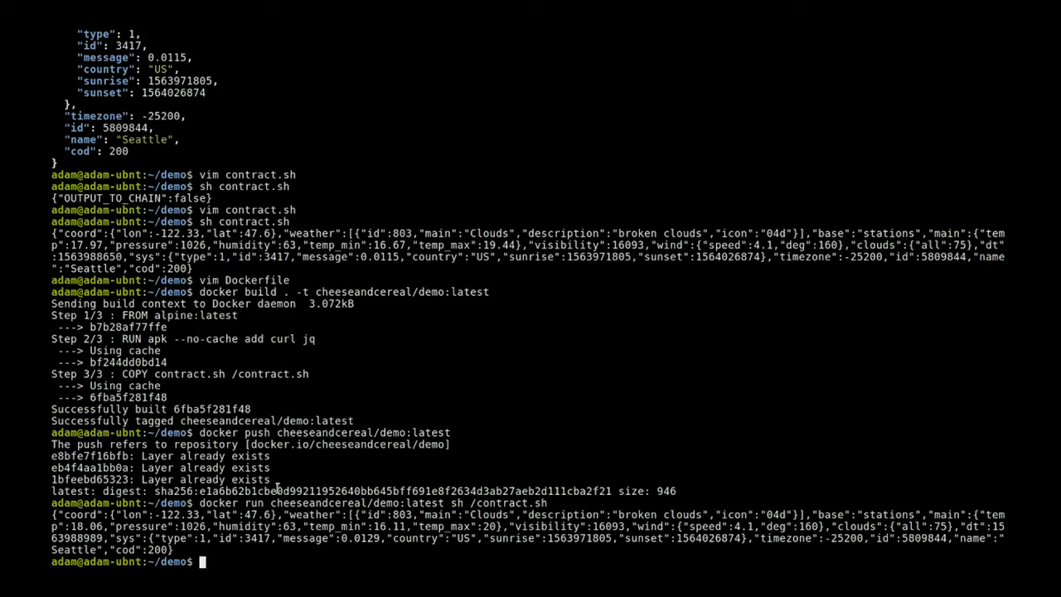
Check the Dragonchain node with dctl status, returning status 200, level 1, version 3.4.42
{"action": "type", "text": "dc"}
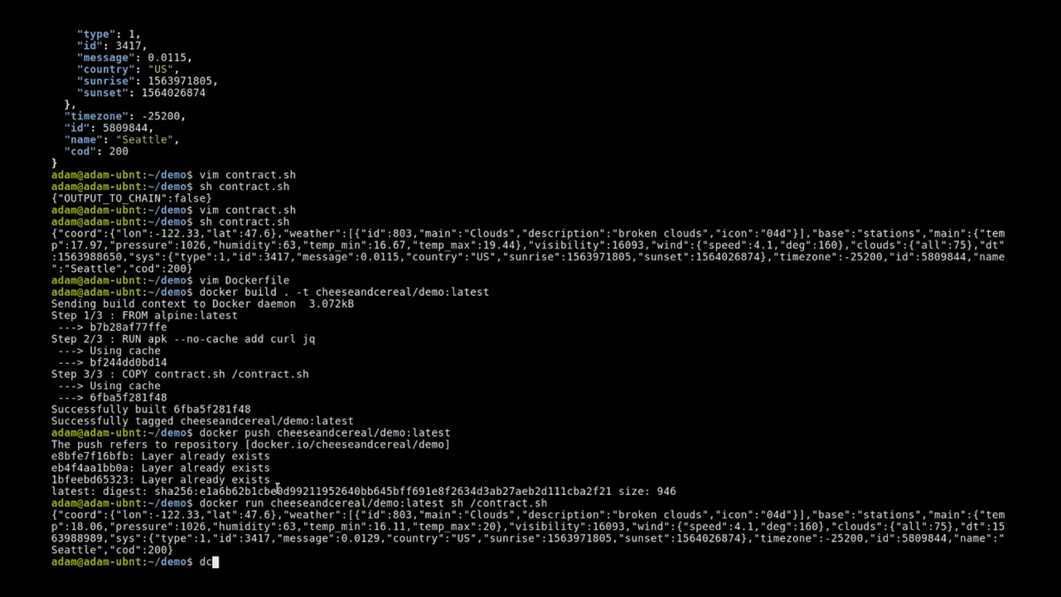
{"action": "type", "text": "tl"}
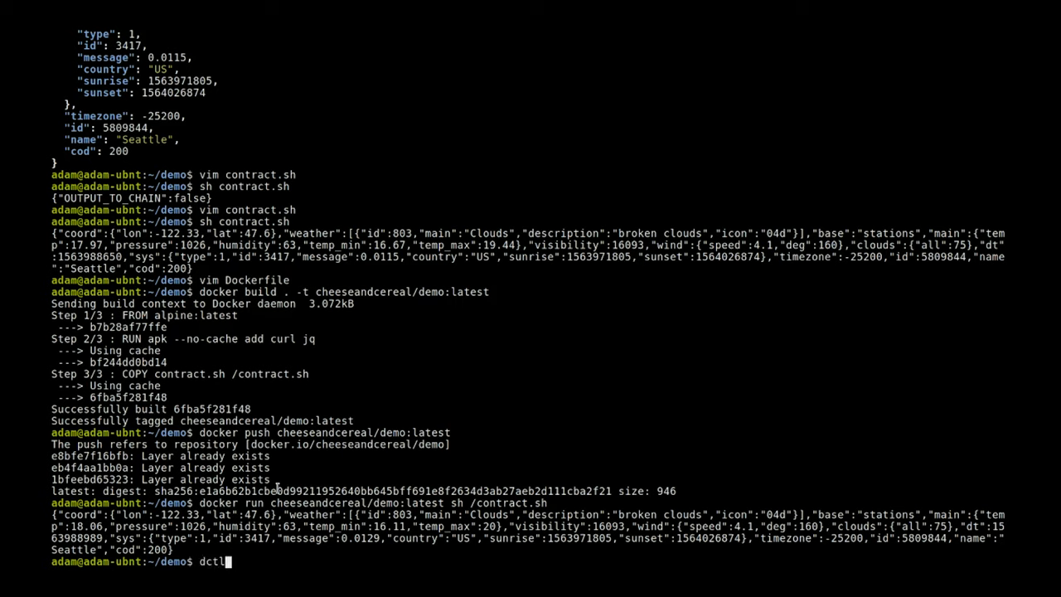
{"action": "type", "text": "status"}
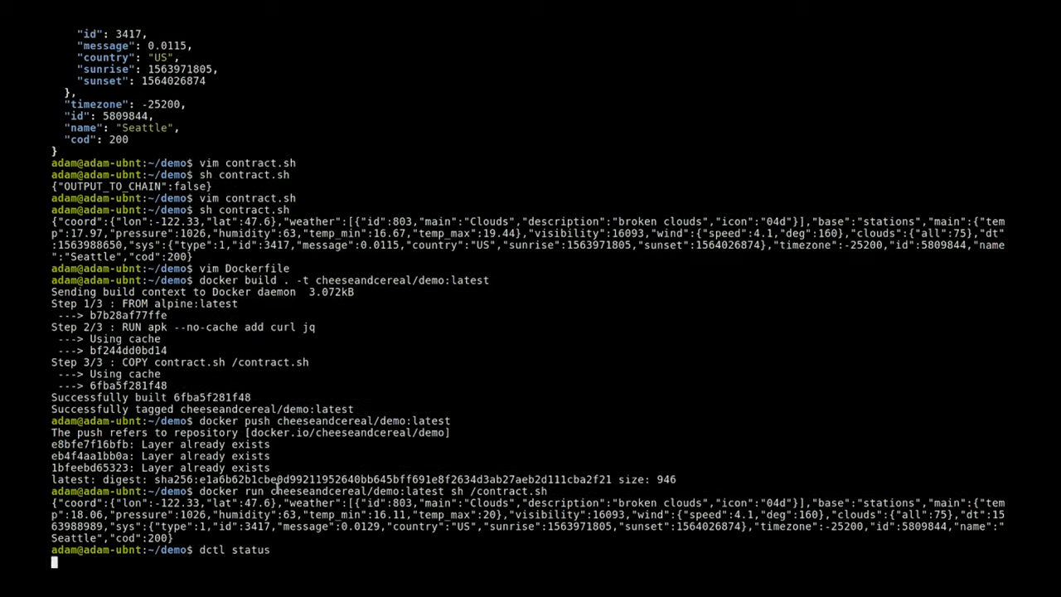
{"action": "key", "text": "Return"}
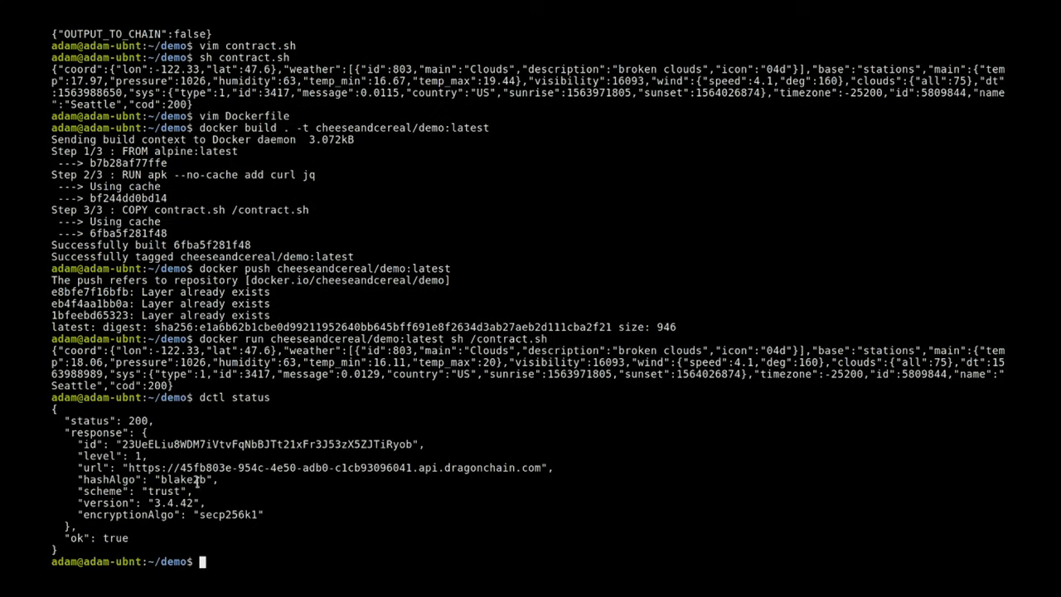
{"action": "mouse_move", "coordinate": [580, 401]}
{"action": "type", "text": "dctl contr"}
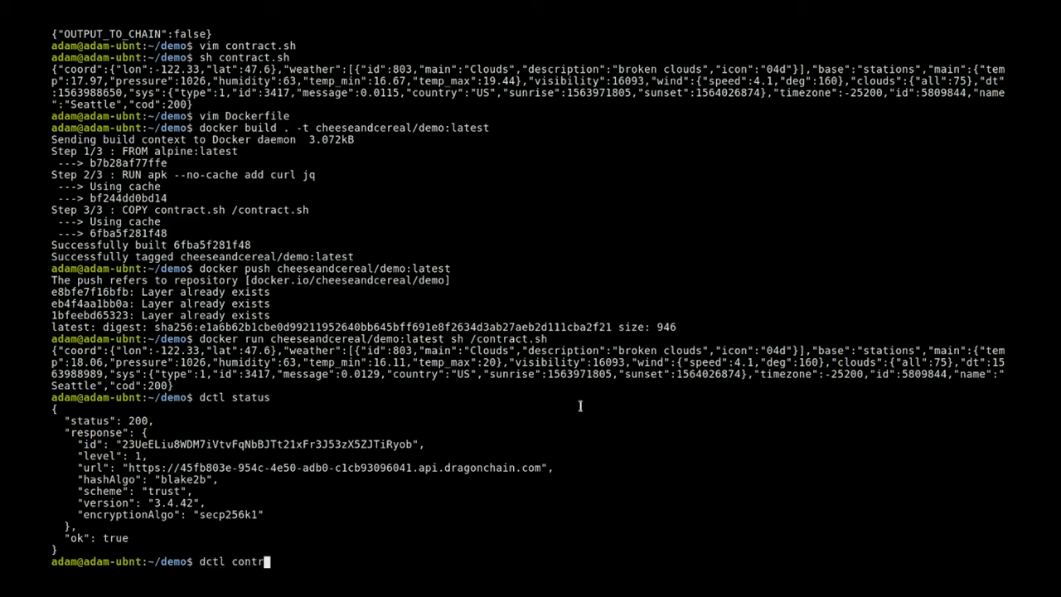
Create the demo_oracle contract from cheeseandcereal/demo:latest running sh /contract.sh on a '* * * * *' cron
{"action": "type", "text": "act"}
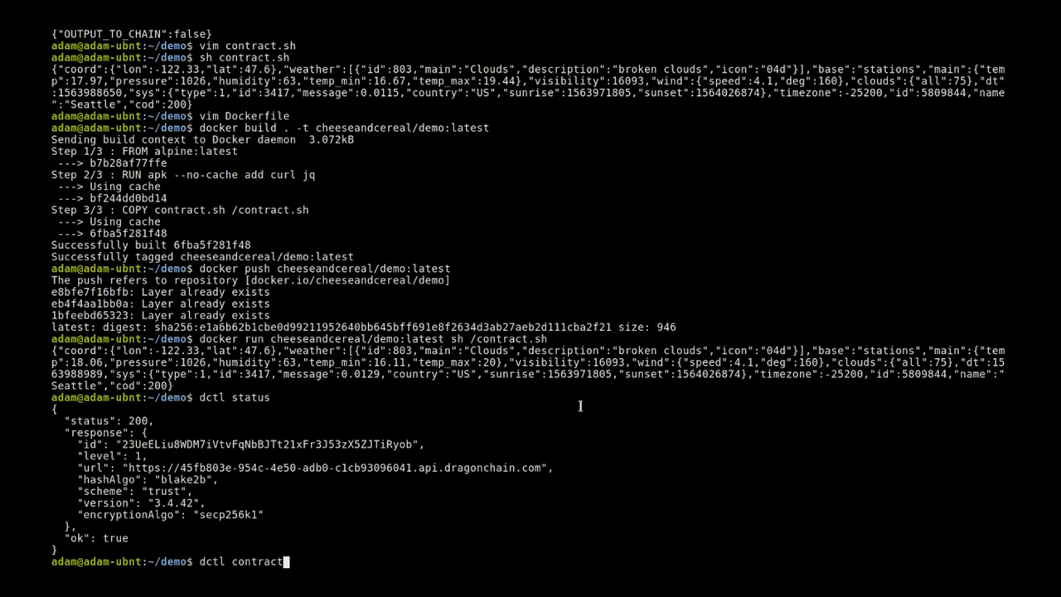
{"action": "type", "text": "create demo_o"}
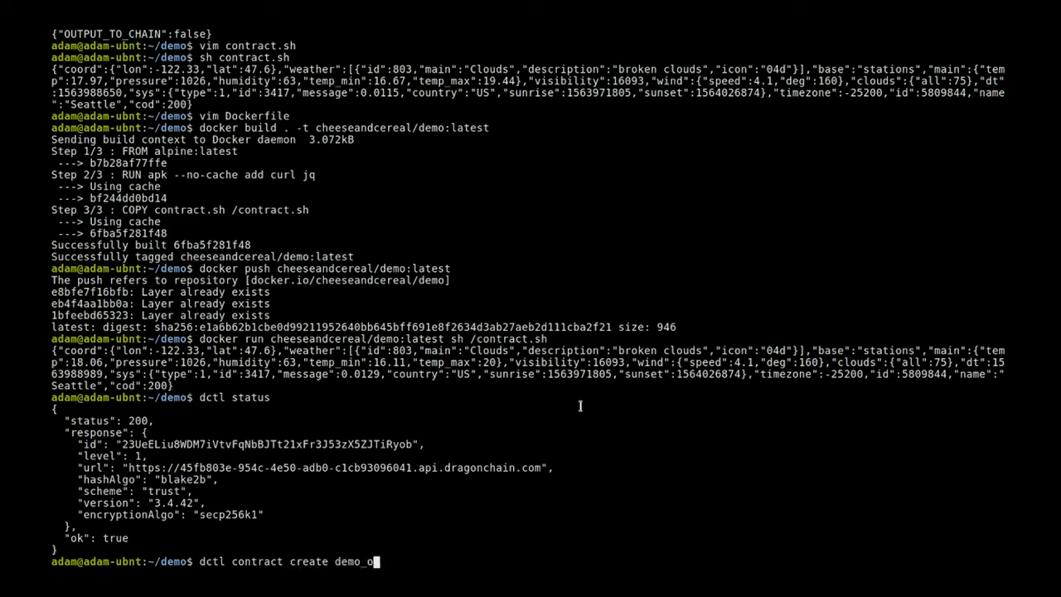
{"action": "type", "text": "racle"}
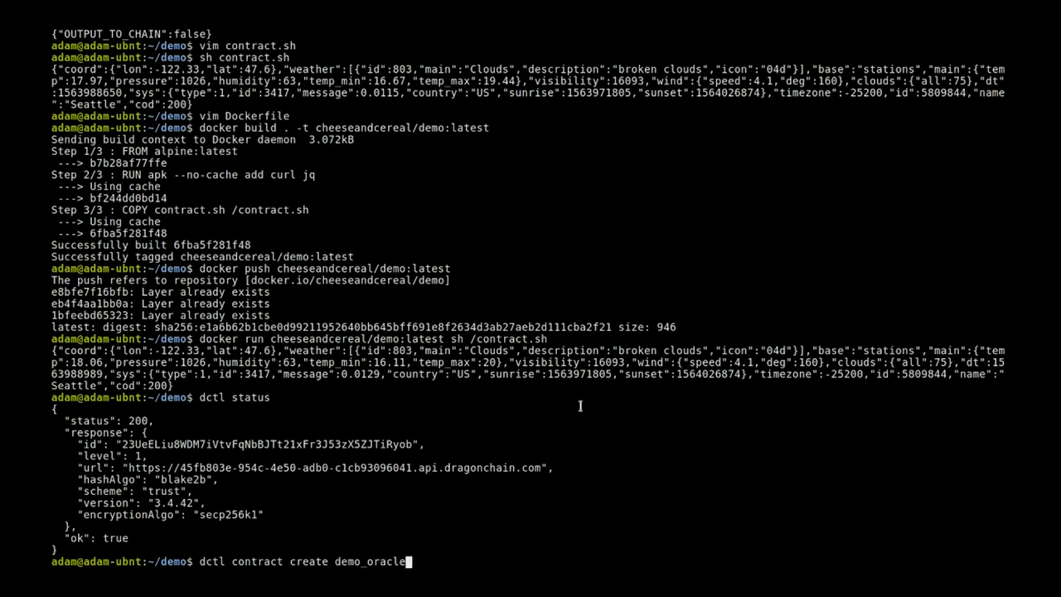
{"action": "type", "text": "cheeseandcereal/demo:"}
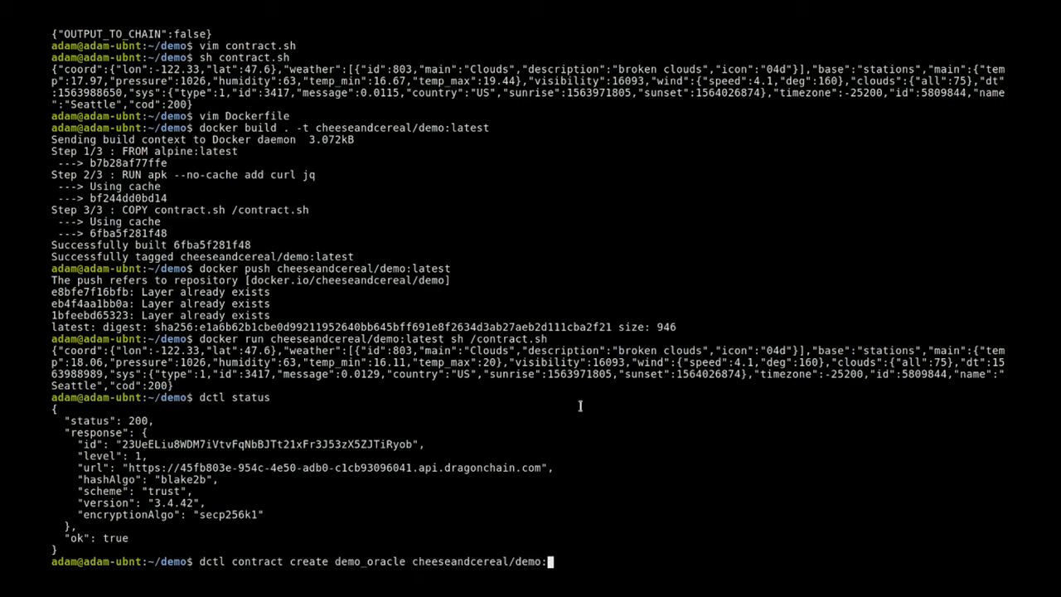
{"action": "type", "text": "latest s"}
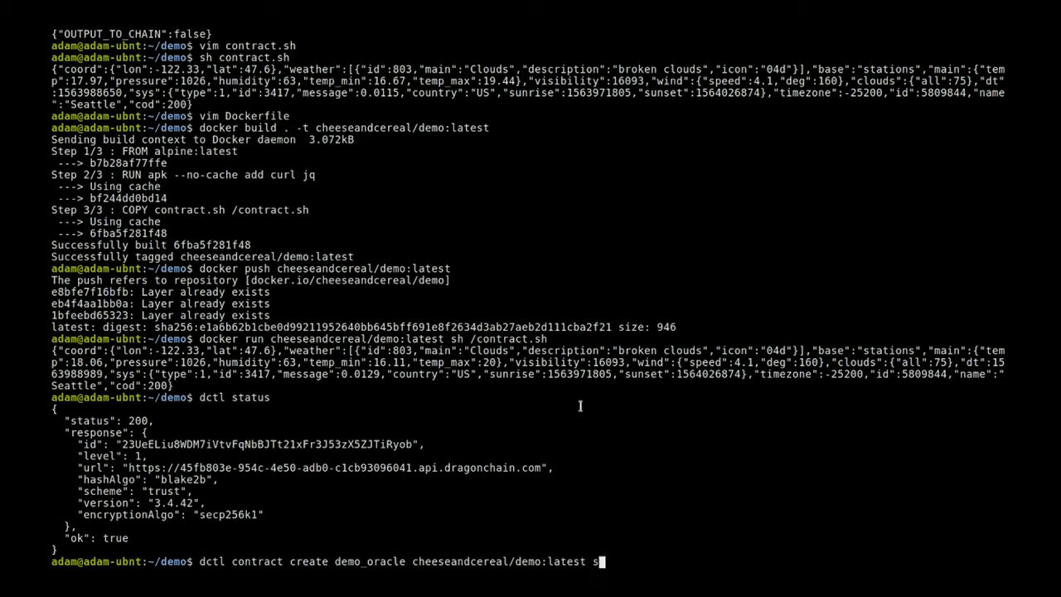
{"action": "type", "text": "h"}
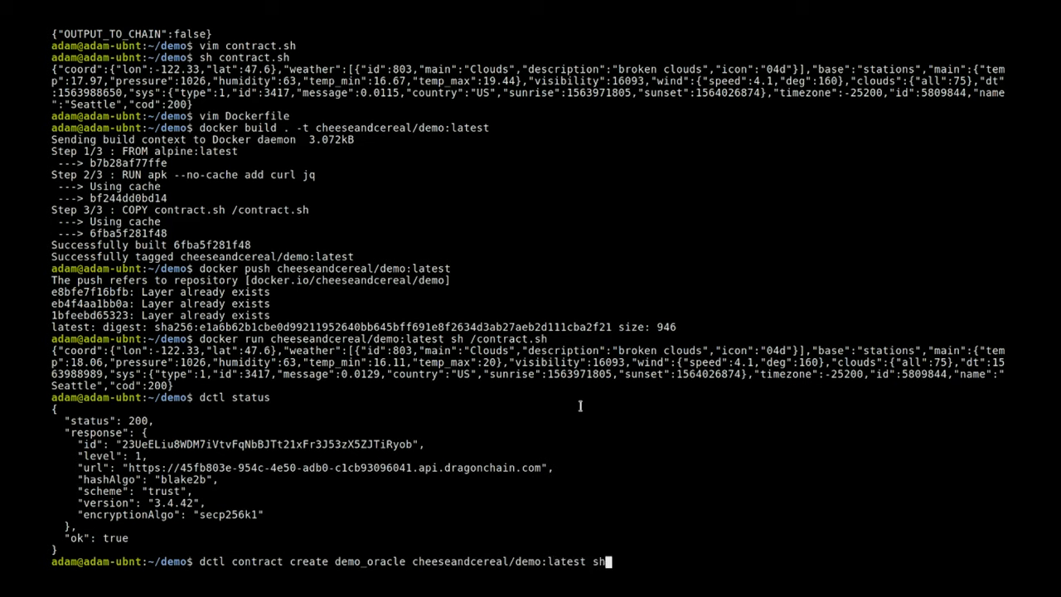
{"action": "type", "text": "/contract.sh"}
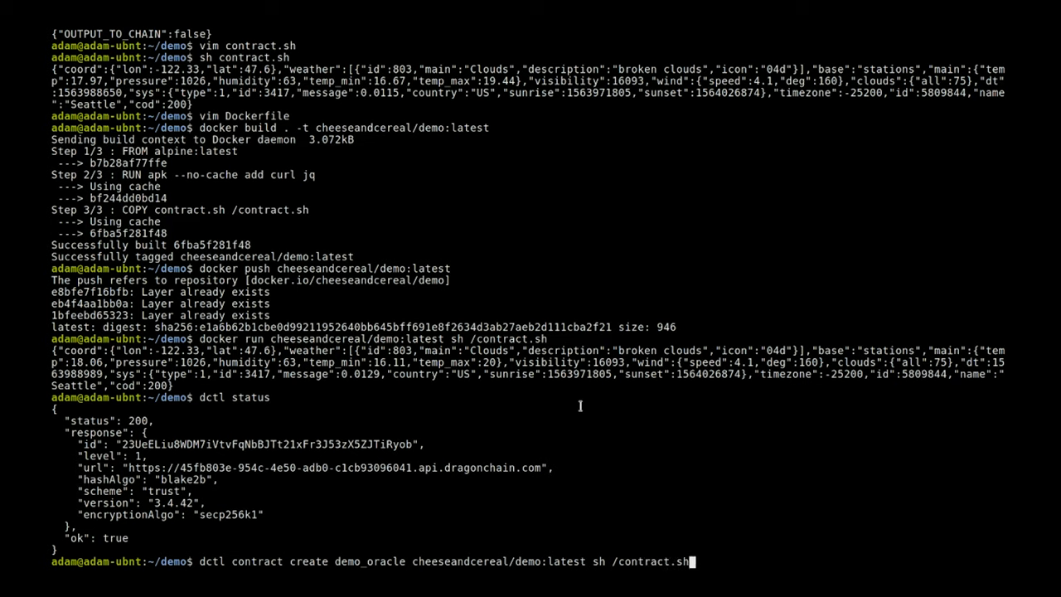
{"action": "type", "text": "-c"}
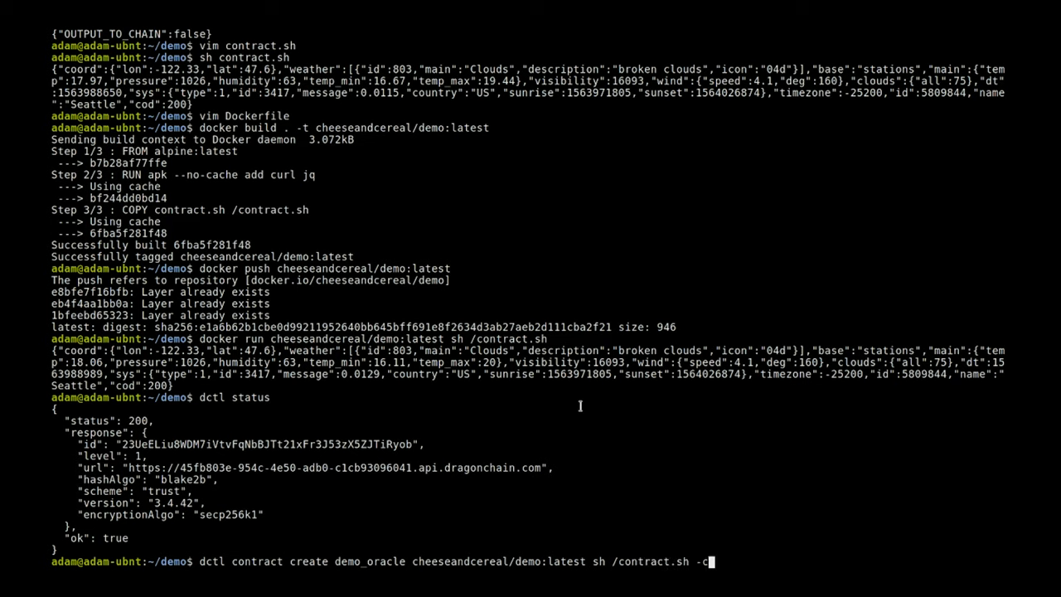
{"action": "type", "text": "'"}
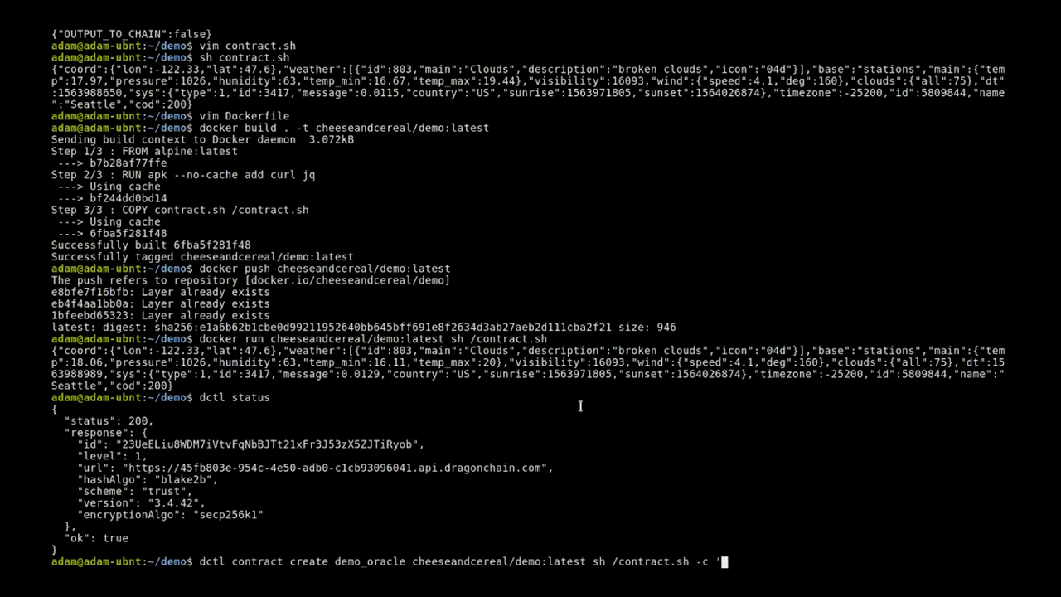
{"action": "type", "text": "'"}
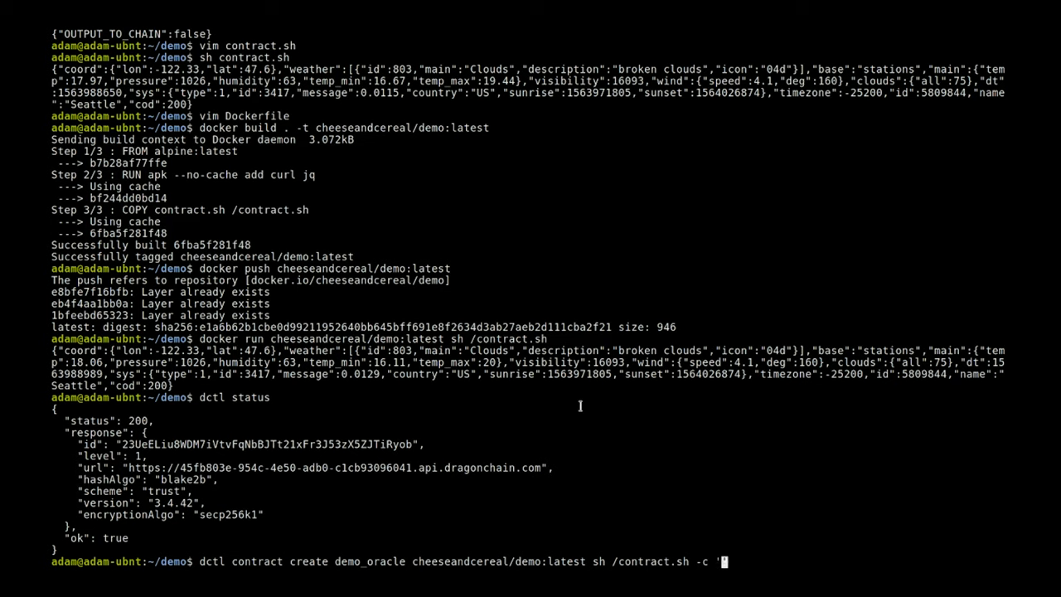
{"action": "type", "text": "*"}
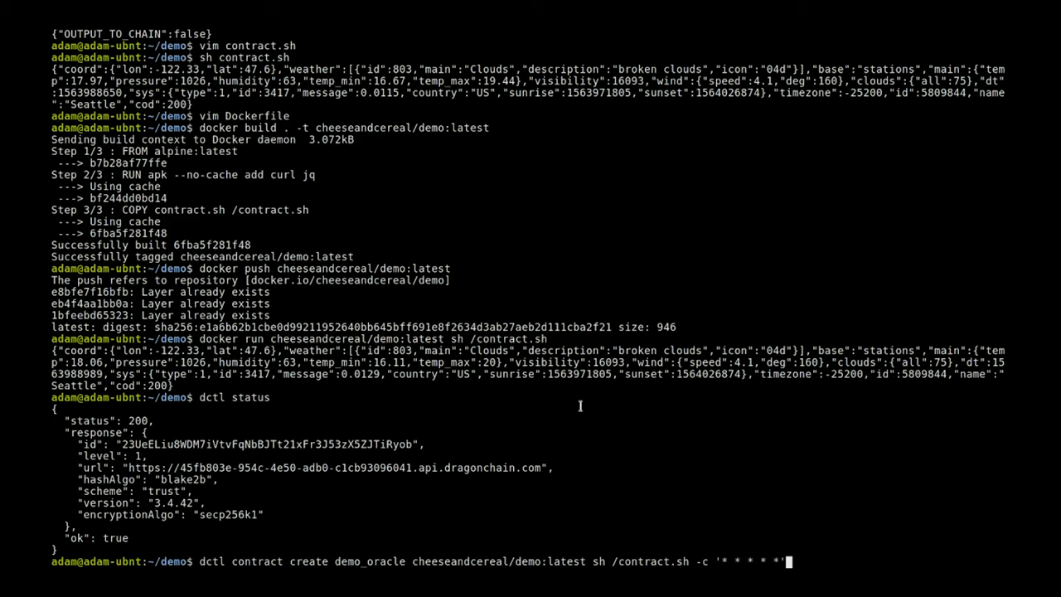
{"action": "key", "text": "Return"}
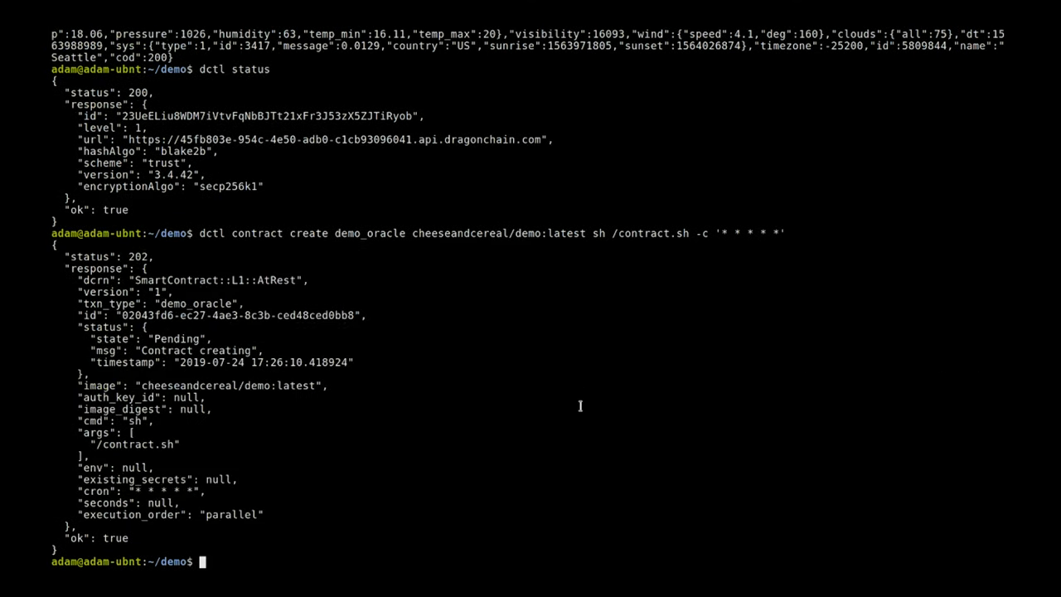
{"action": "mouse_move", "coordinate": [146, 330]}
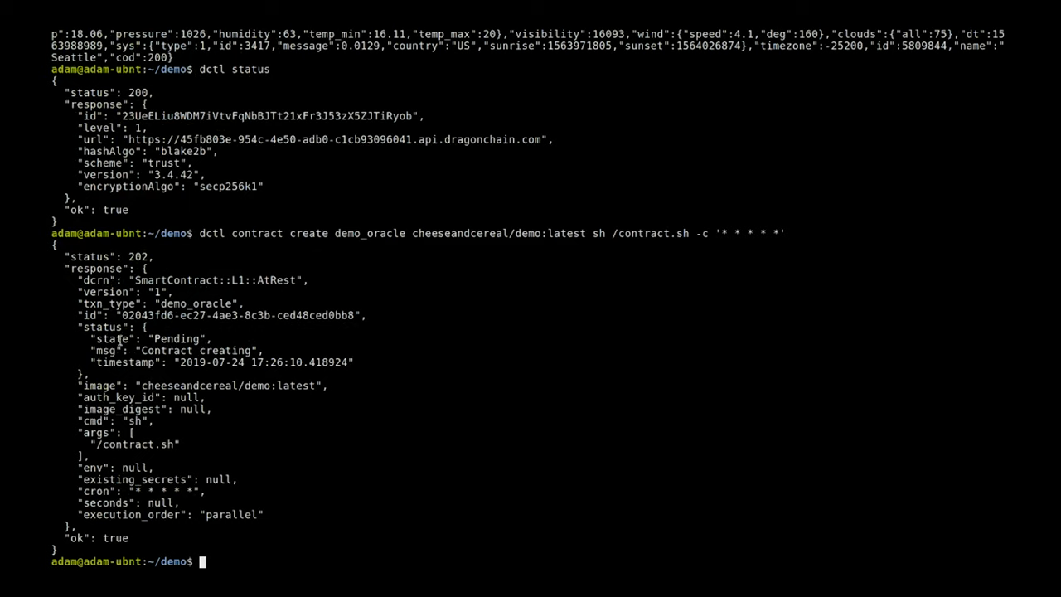
Fetch the new demo_oracle contract by id with dctl contract get, showing it active with Creation success
{"action": "double_click", "coordinate": [239, 315]}
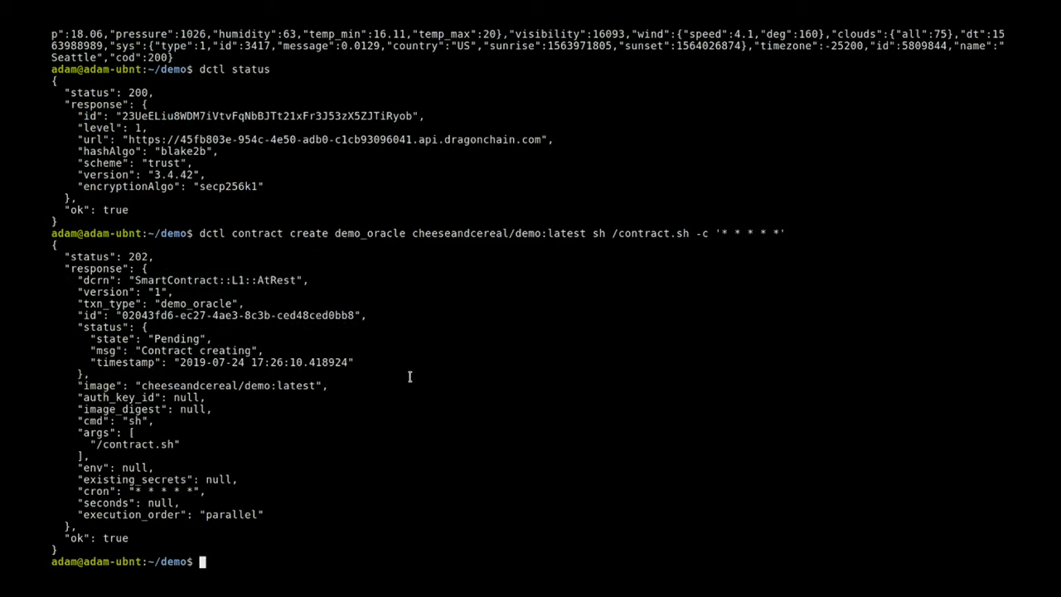
{"action": "type", "text": "dctl contract get 02043fd6-ec27-4ae3-8c3b-ced48ced0bb8"}
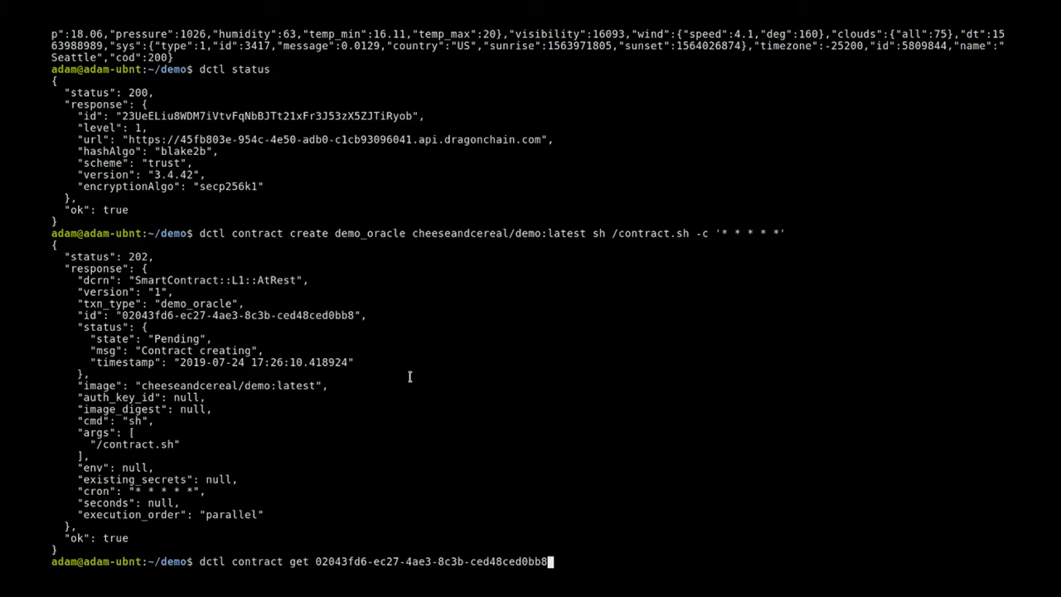
{"action": "key", "text": "Return"}
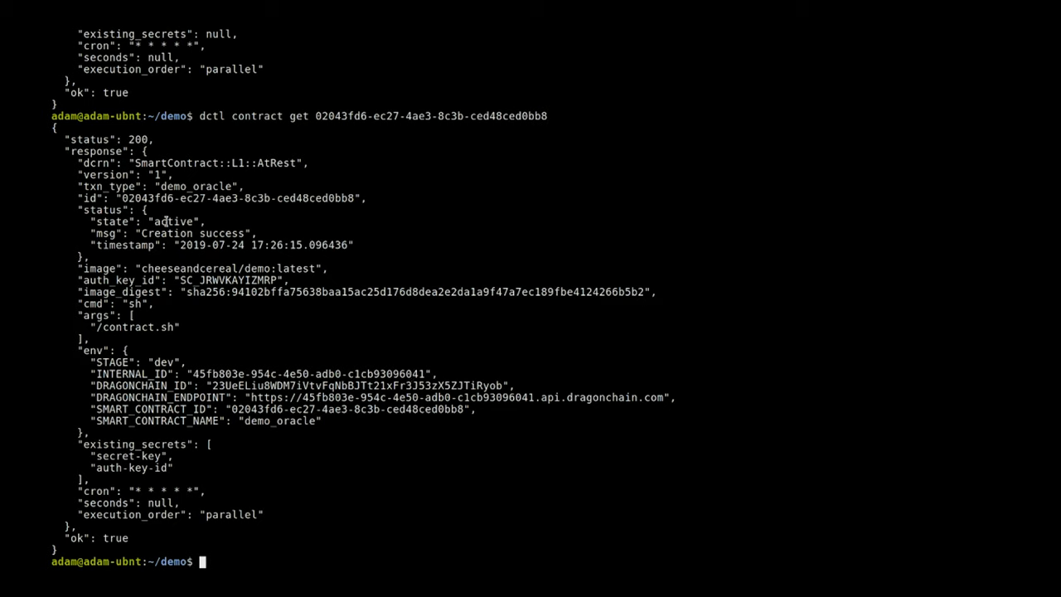
{"action": "mouse_move", "coordinate": [202, 258]}
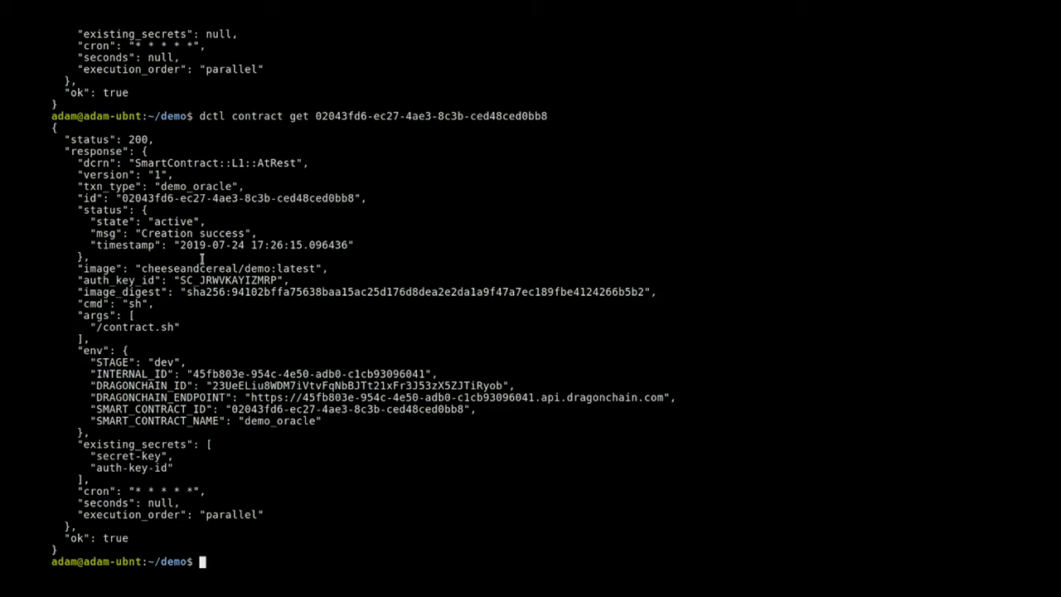
{"action": "mouse_move", "coordinate": [170, 343]}
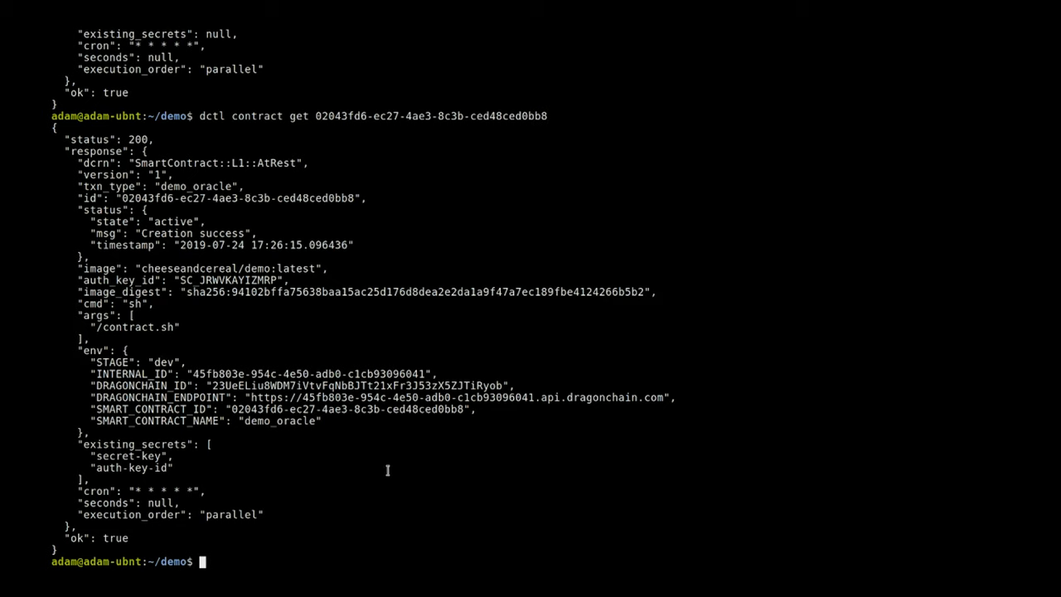
Query transactions with txn_id=demo_oracle (zero results returned) and recall the same query to rerun
{"action": "type", "text": "dctl"}
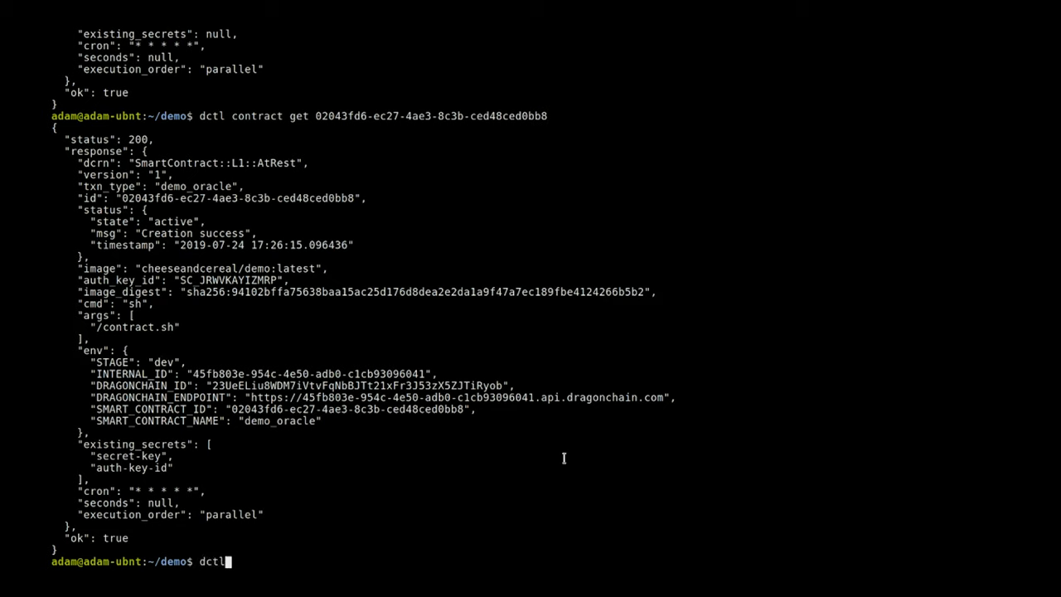
{"action": "type", "text": "transacti"}
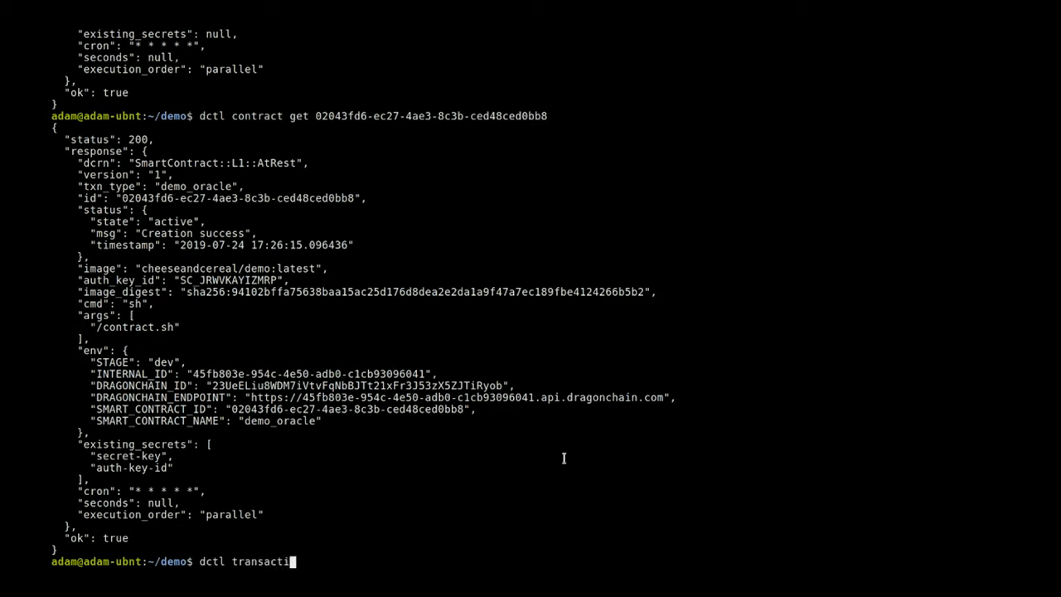
{"action": "type", "text": "on"}
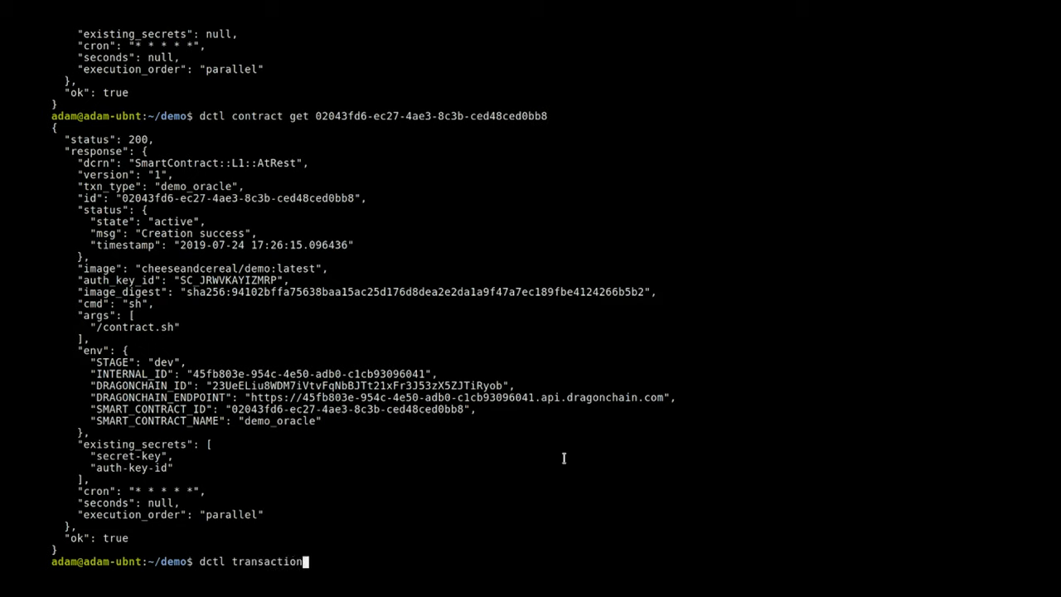
{"action": "type", "text": "query -q"}
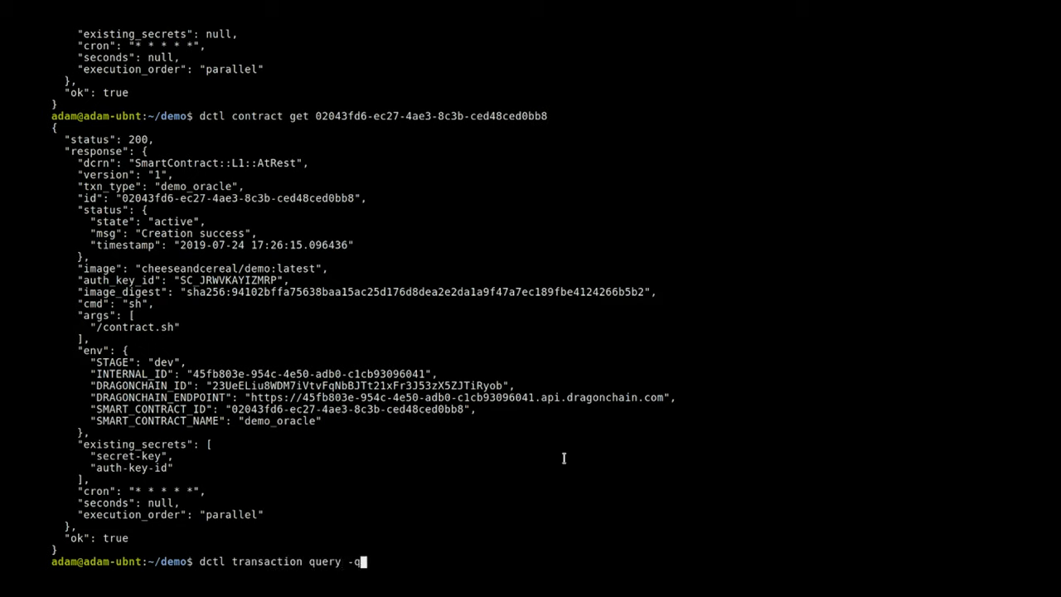
{"action": "type", "text": "'t"}
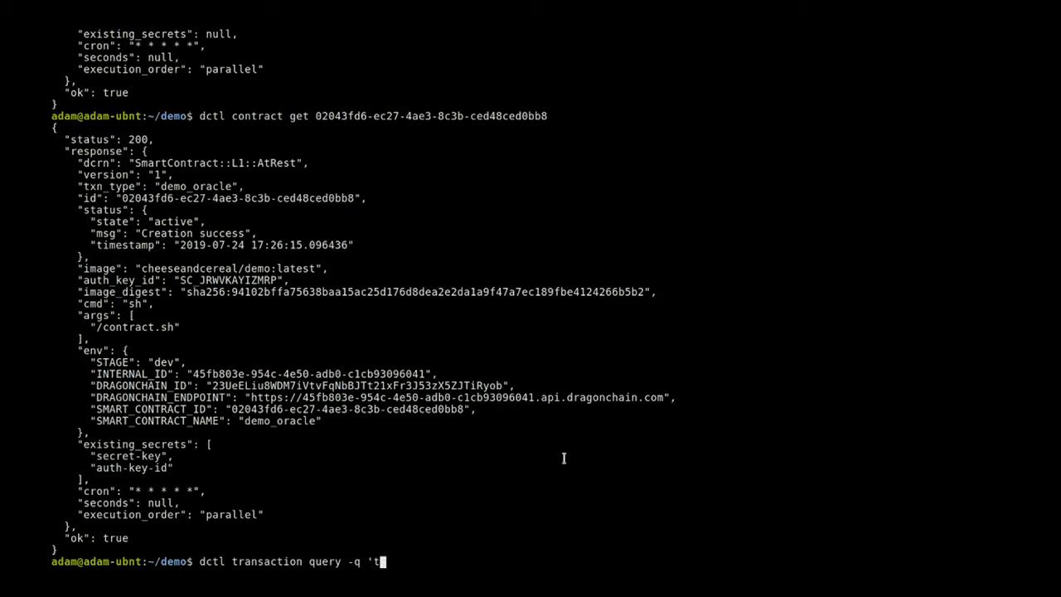
{"action": "type", "text": "xn_id="}
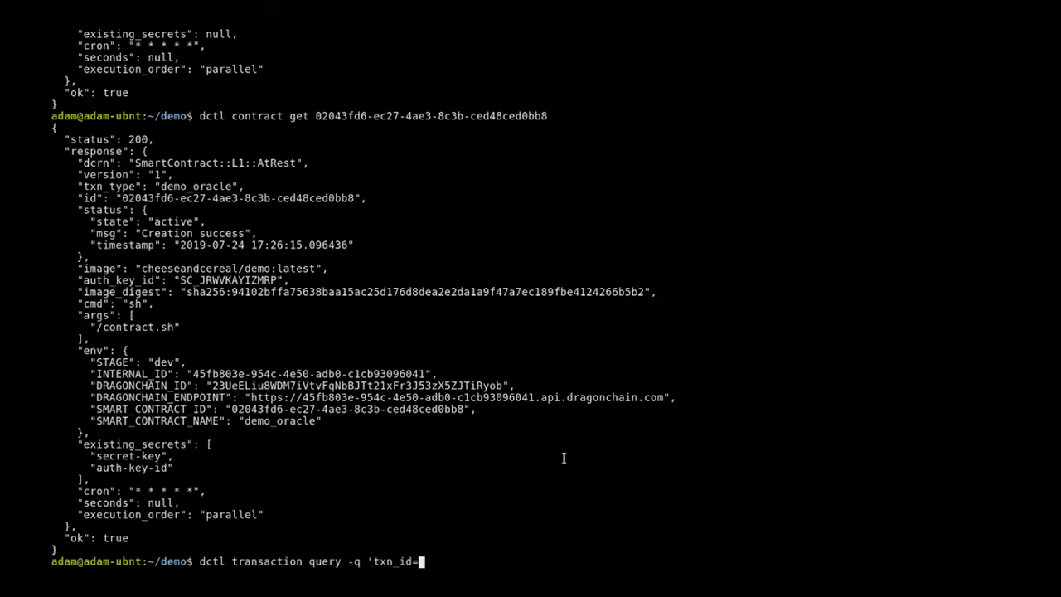
{"action": "type", "text": "demo"}
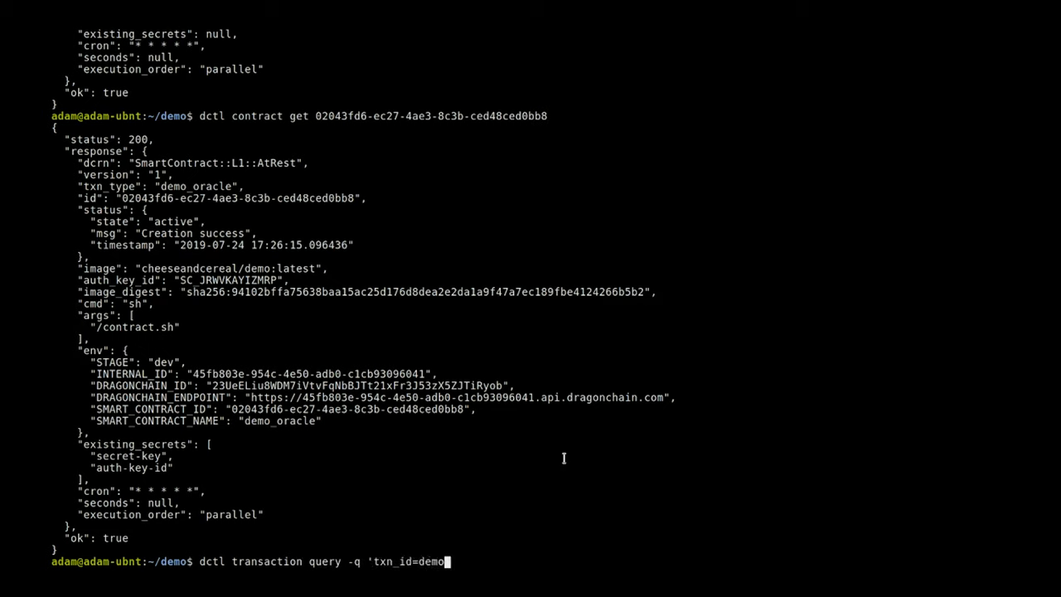
{"action": "type", "text": "_oracle"}
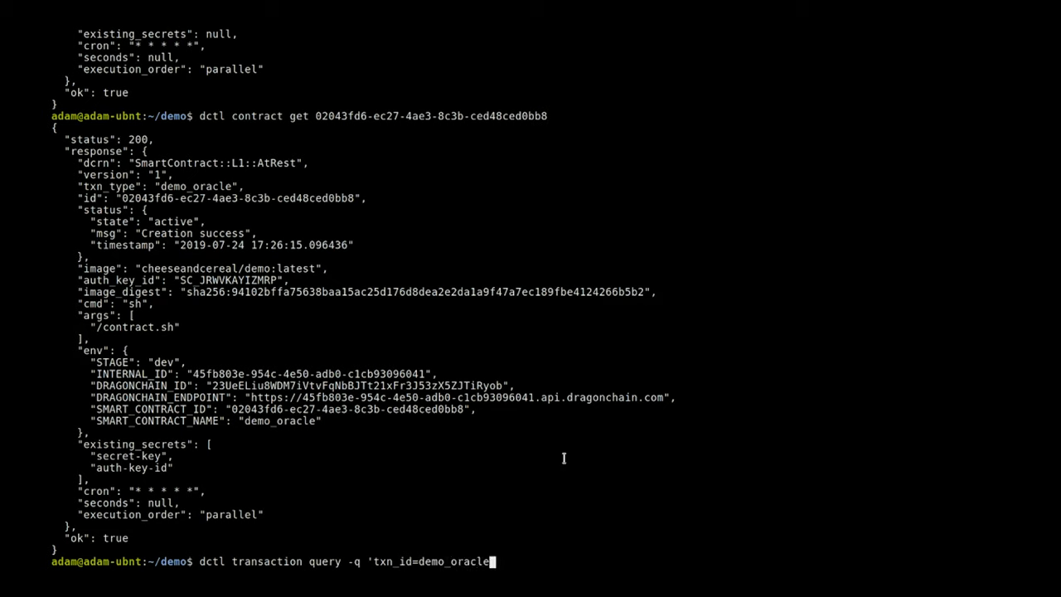
{"action": "type", "text": "'"}
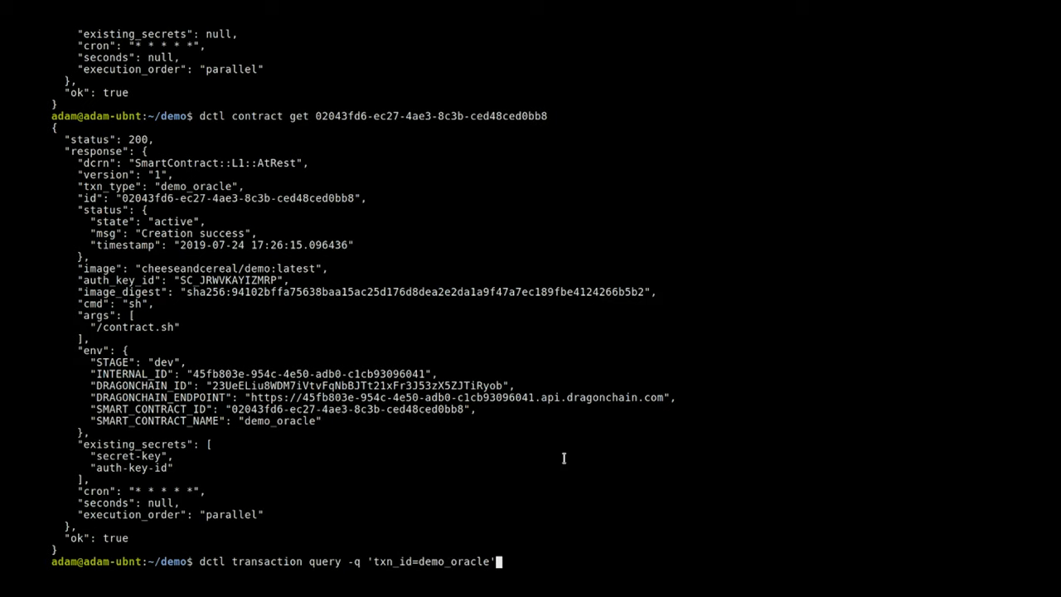
{"action": "key", "text": "Return"}
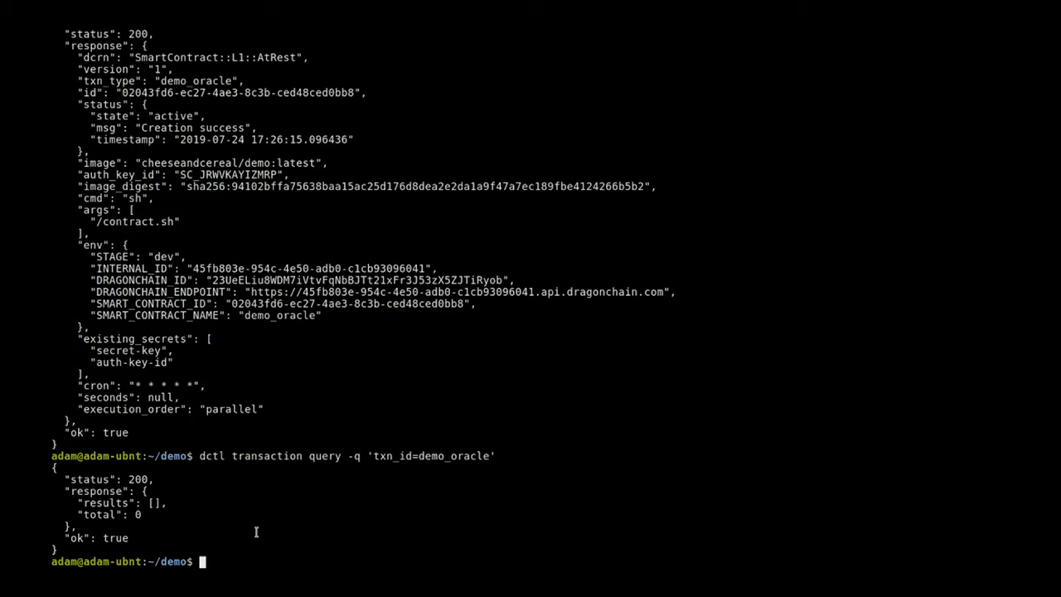
{"action": "key", "text": "Return"}
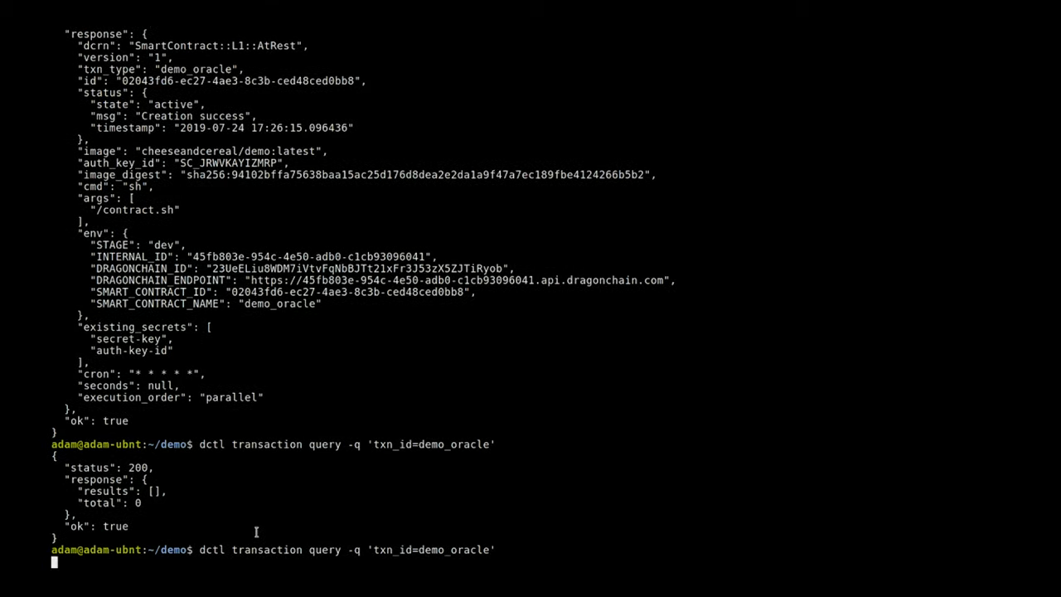
Rerun the demo_oracle query, now returning one cron-invoked Seattle weather transaction, and pick out its block_id
{"action": "key", "text": "Return"}
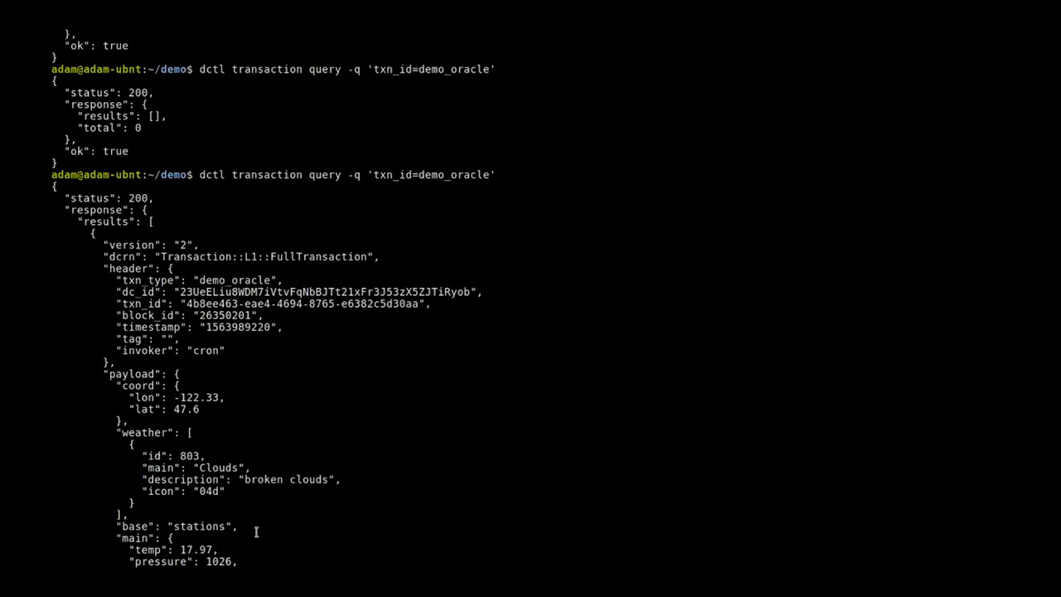
{"action": "scroll", "scroll_direction": "down", "scroll_amount": 3}
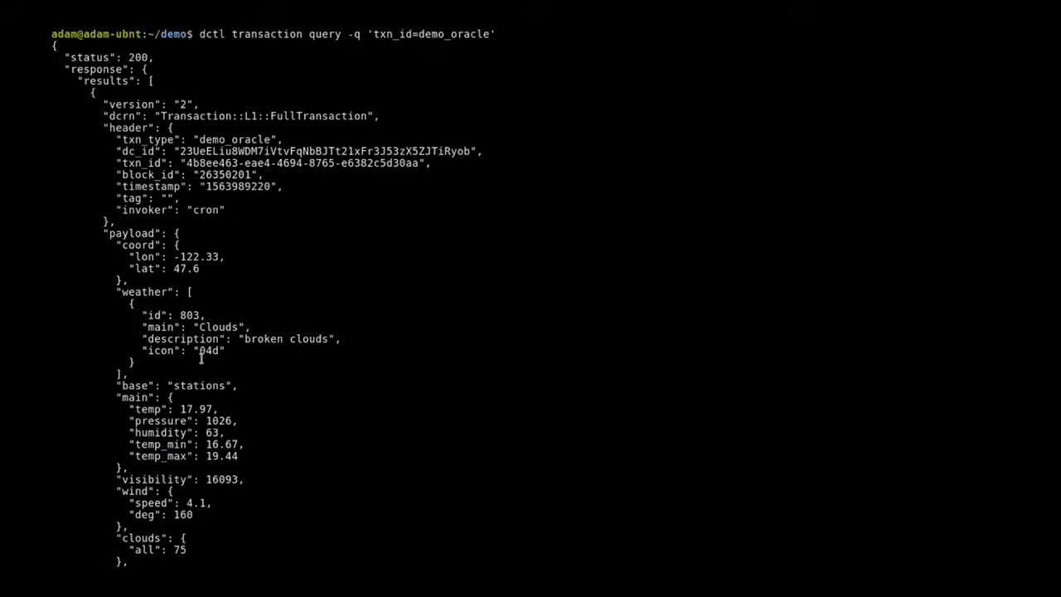
{"action": "double_click", "coordinate": [224, 174]}
{"action": "type", "text": "dctl block get"}
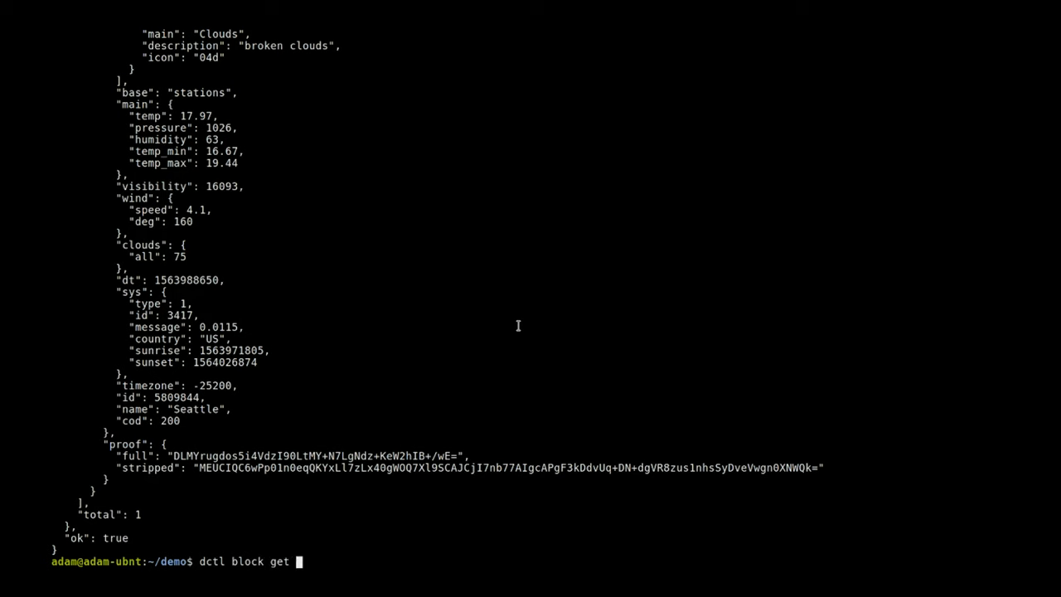
Retrieve block 26350201 with dctl block get, showing the demo_oracle transaction and block proof
{"action": "type", "text": " 26350201"}
{"action": "key", "text": "Return"}
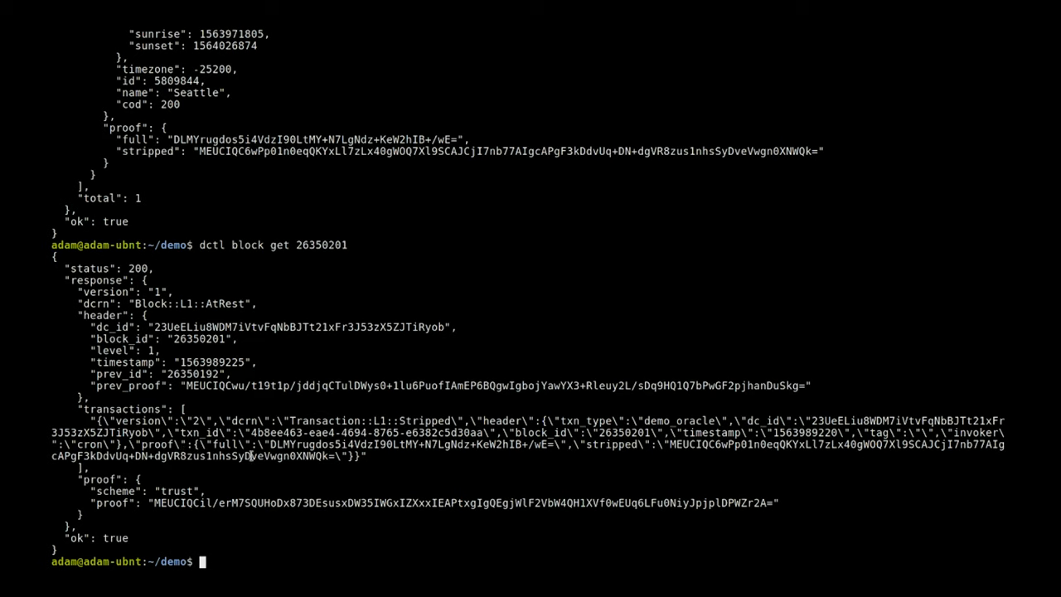
Pipe the demo_oracle query through jq '.response.results[-1]' to print only the latest Seattle weather transaction
{"action": "type", "text": "dctl transaction query -q 'txn_id=demo_oracle'"}
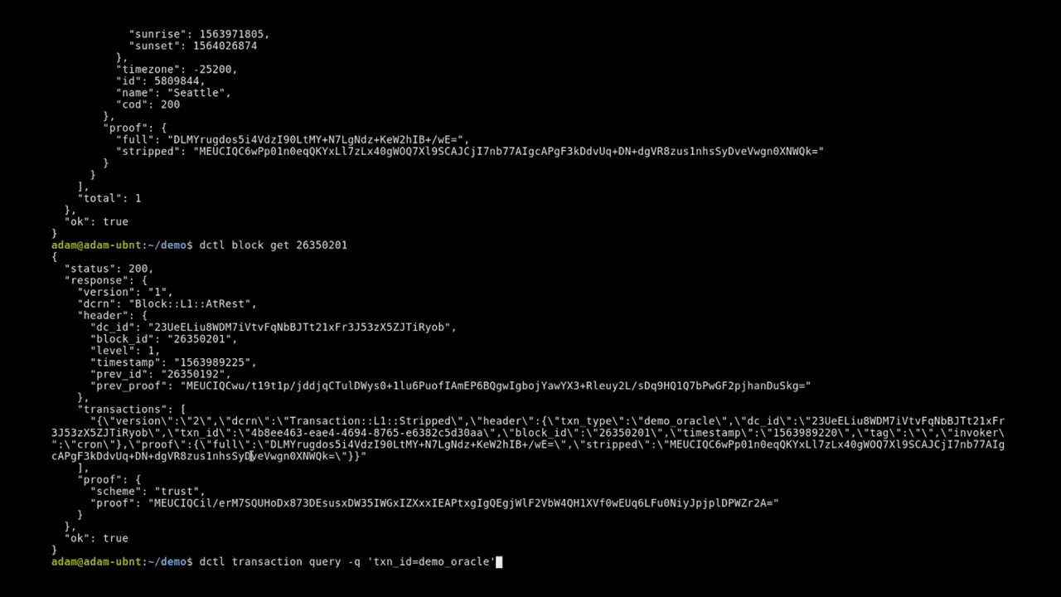
{"action": "type", "text": "| jq"}
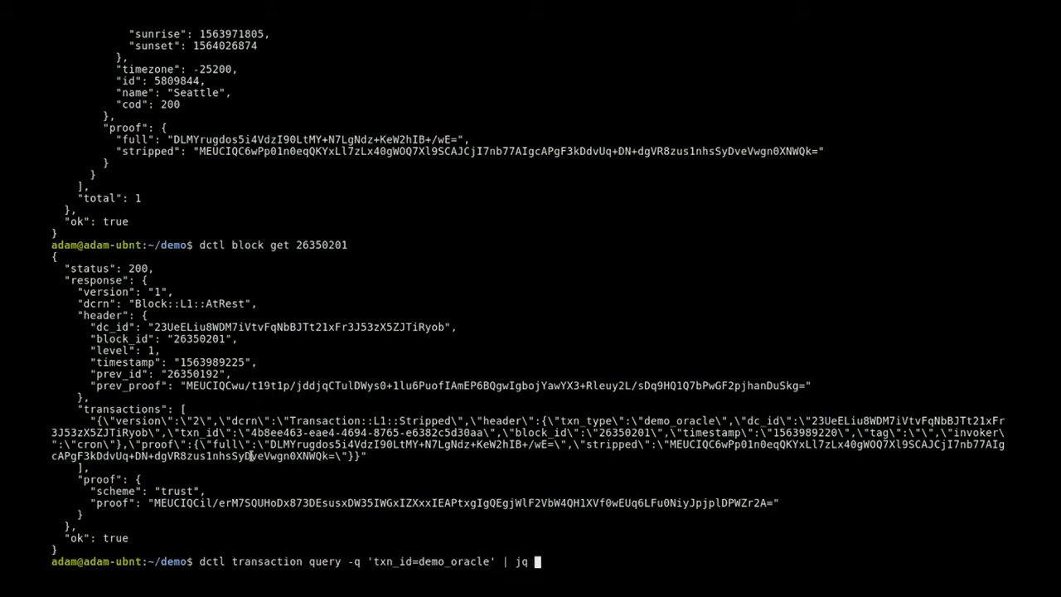
{"action": "type", "text": ".resp"}
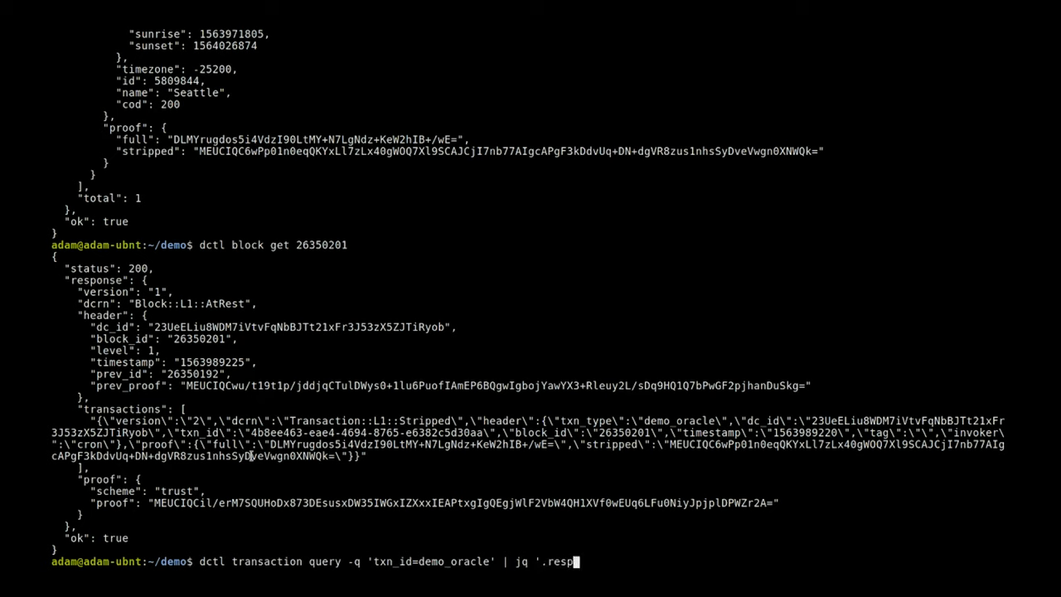
{"action": "type", "text": "onse.results"}
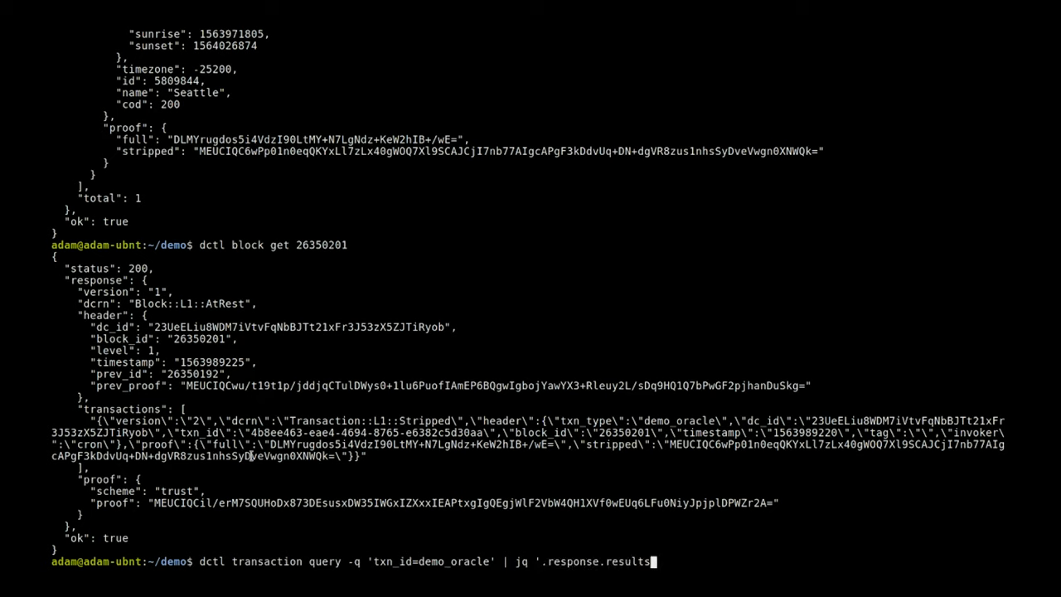
{"action": "type", "text": "[-1]"}
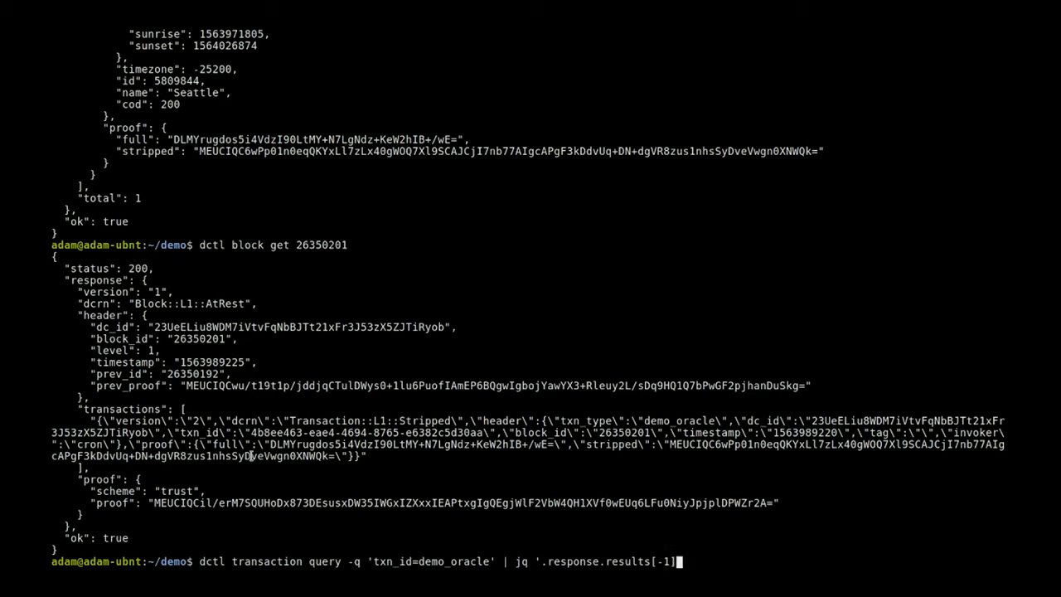
{"action": "type", "text": "'"}
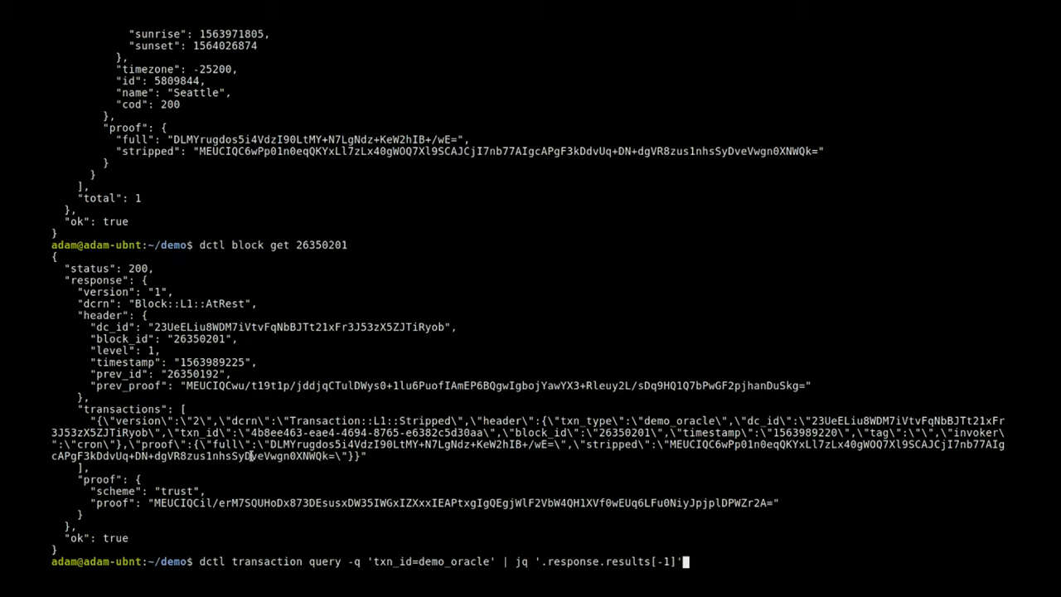
{"action": "key", "text": "Return"}
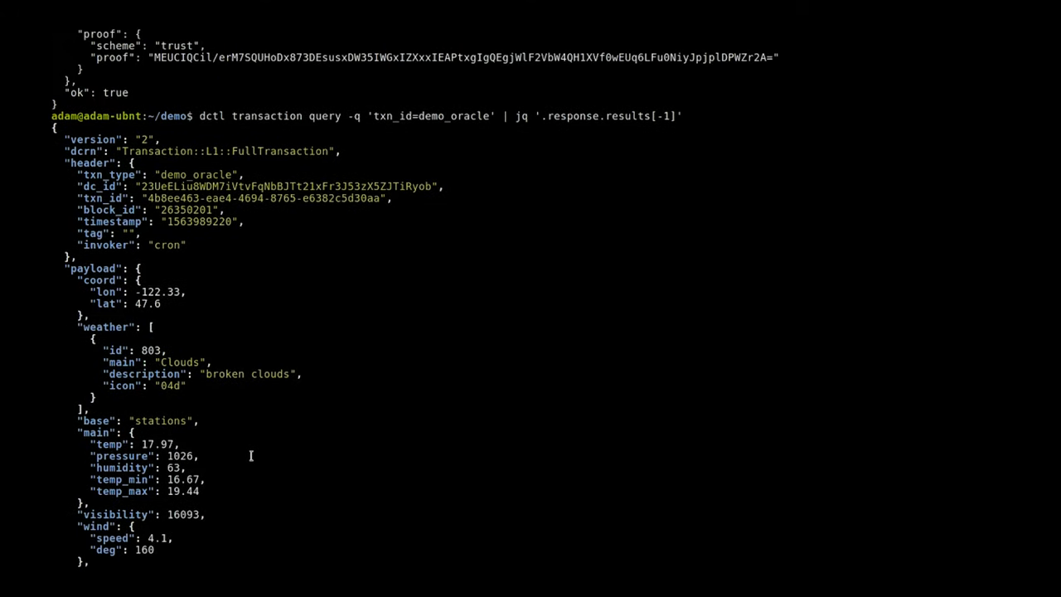
{"action": "scroll", "scroll_direction": "down", "scroll_amount": 3}
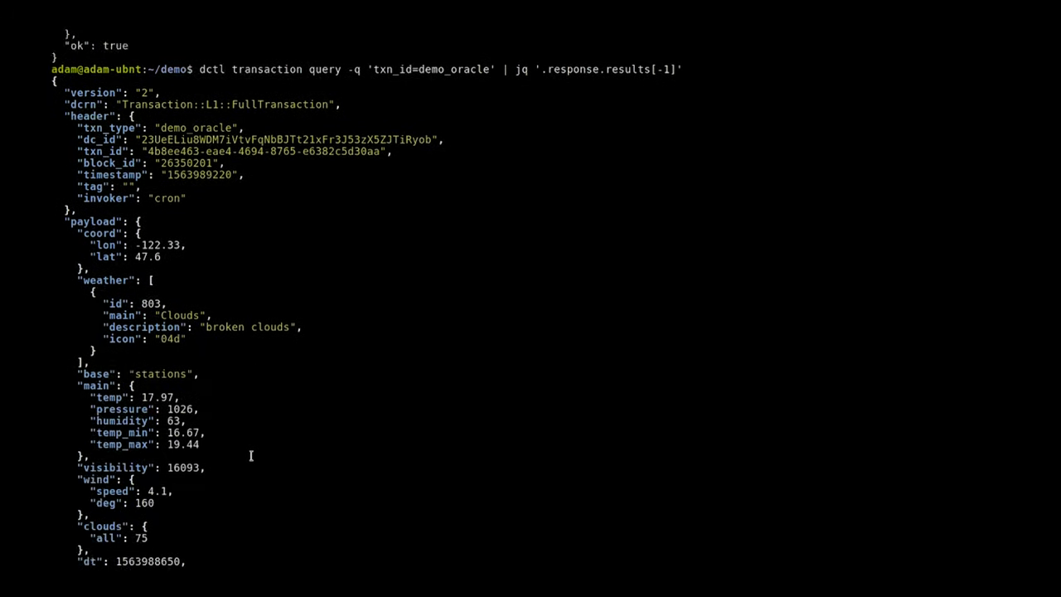
{"action": "scroll", "scroll_direction": "down", "scroll_amount": 3}
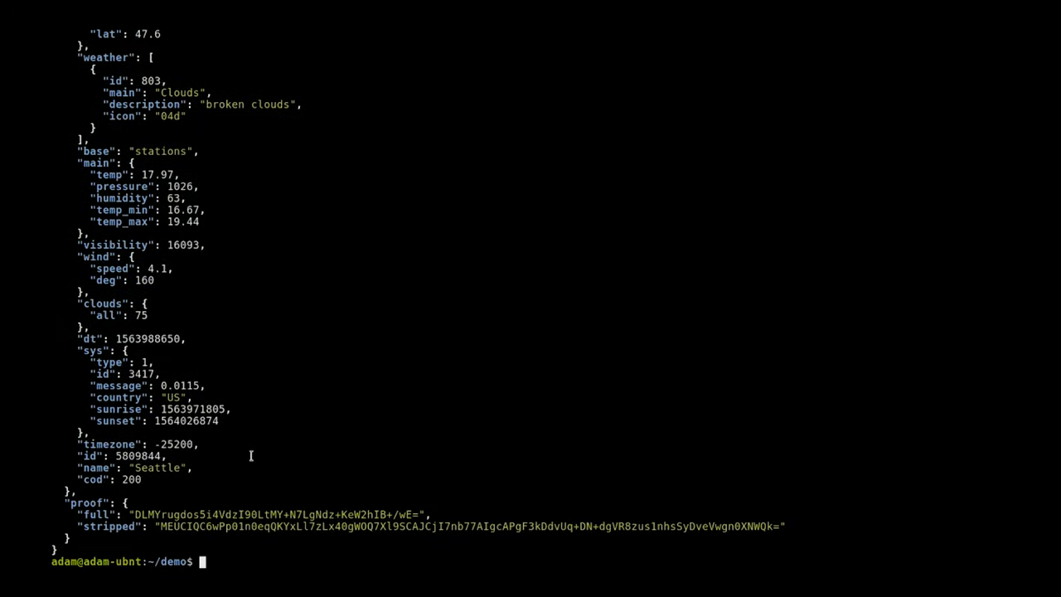